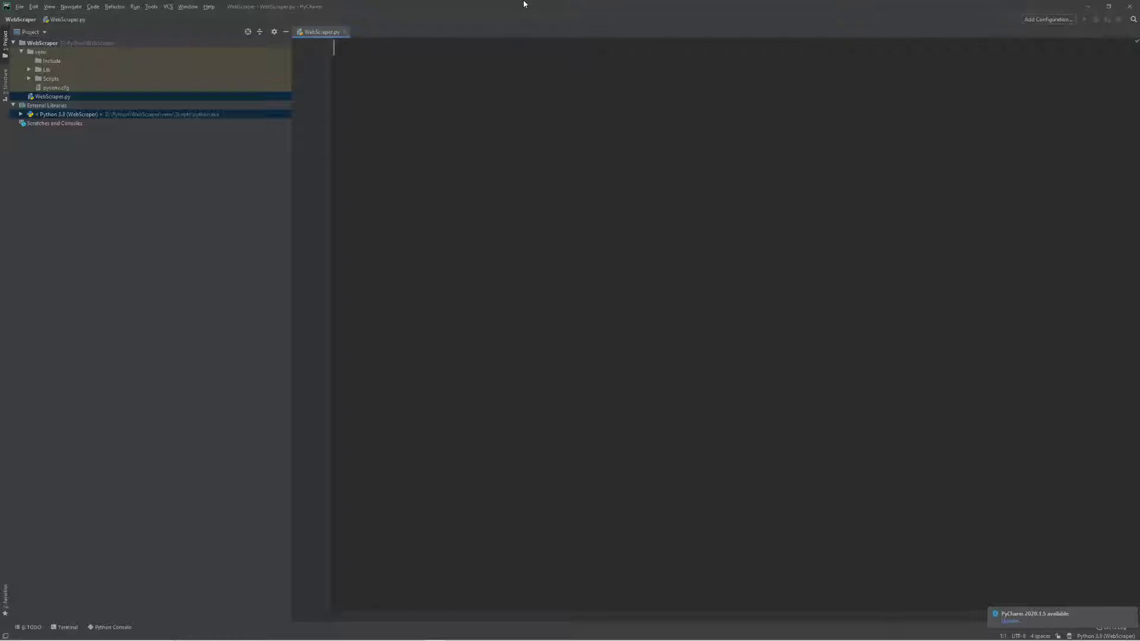
pyautogui.moveTo(226, 18)
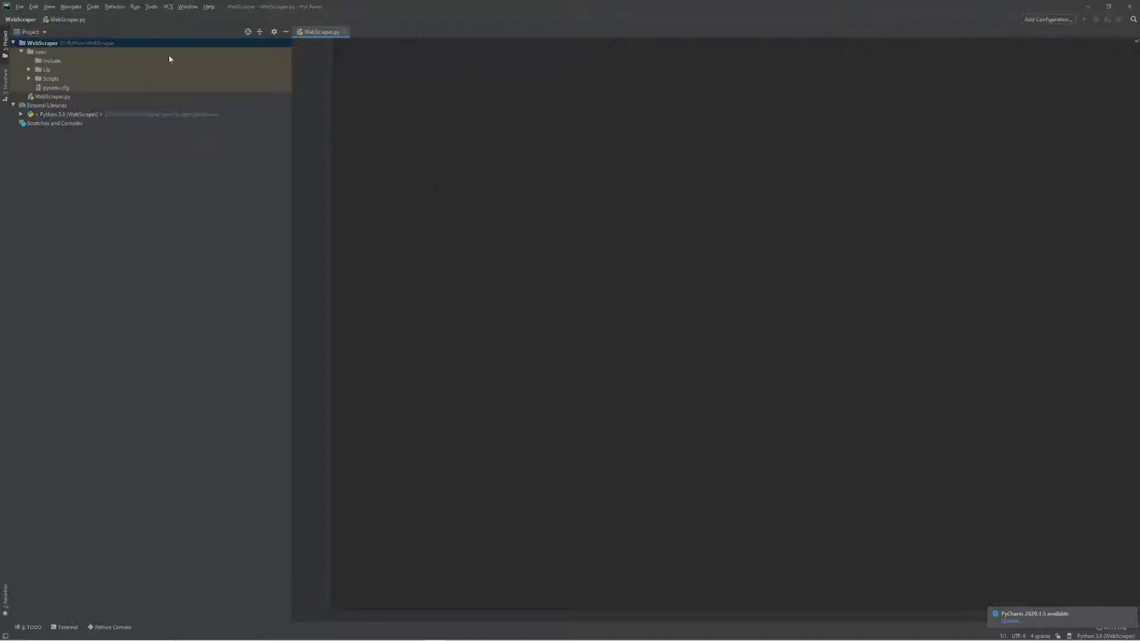
pyautogui.moveTo(112, 627)
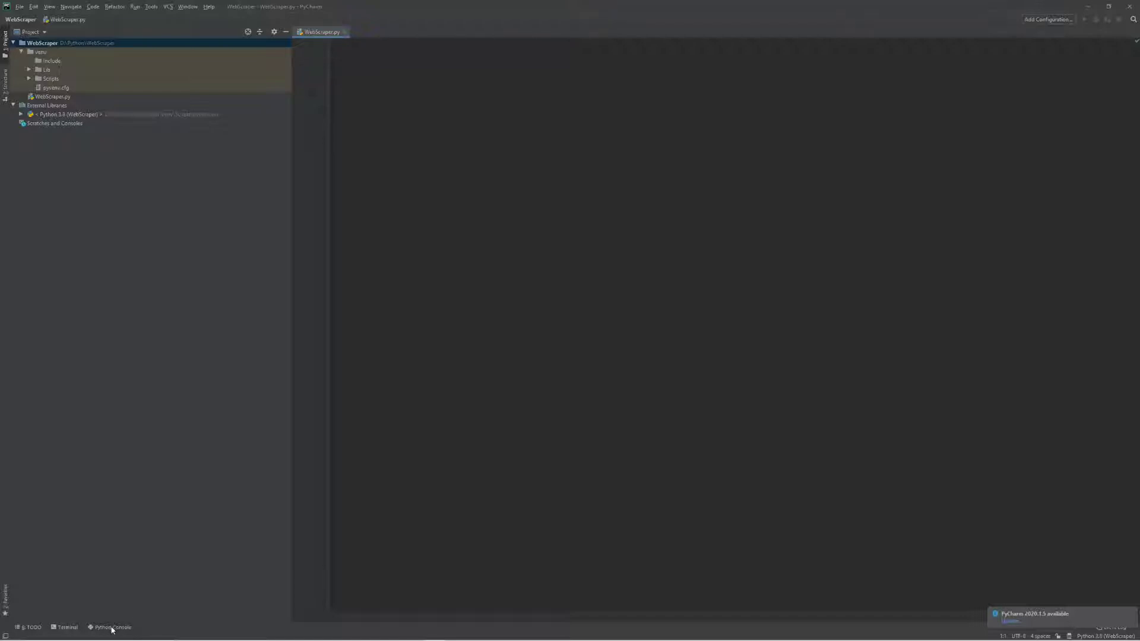
# Run a pip install command in the project's Terminal panel for the WebScraper venv.
pyautogui.click(113, 627)
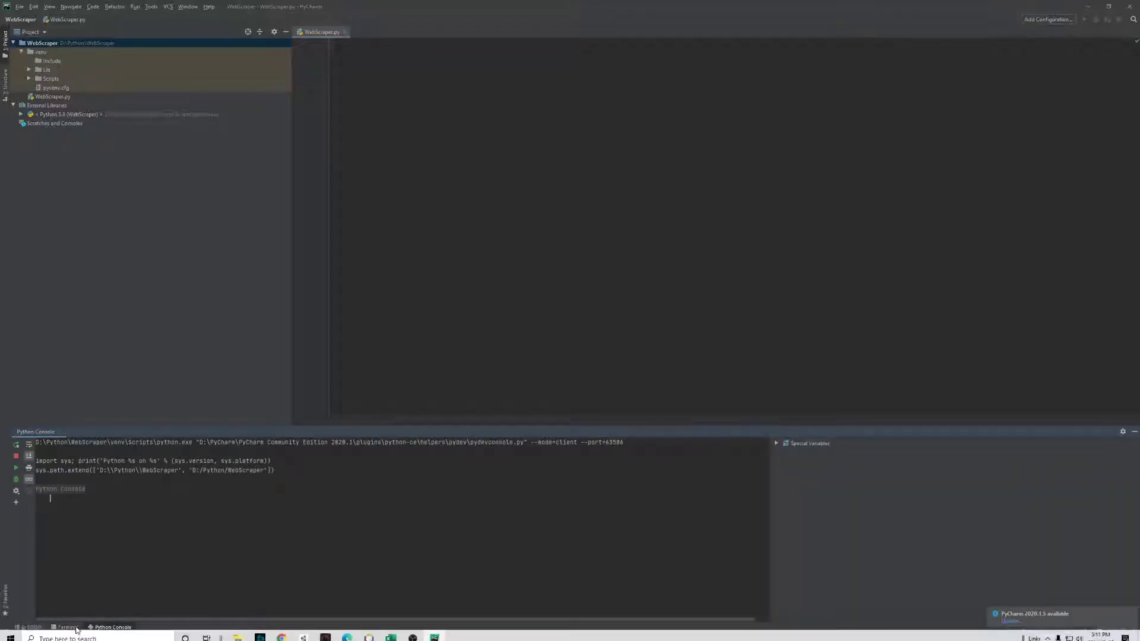
pyautogui.click(66, 627)
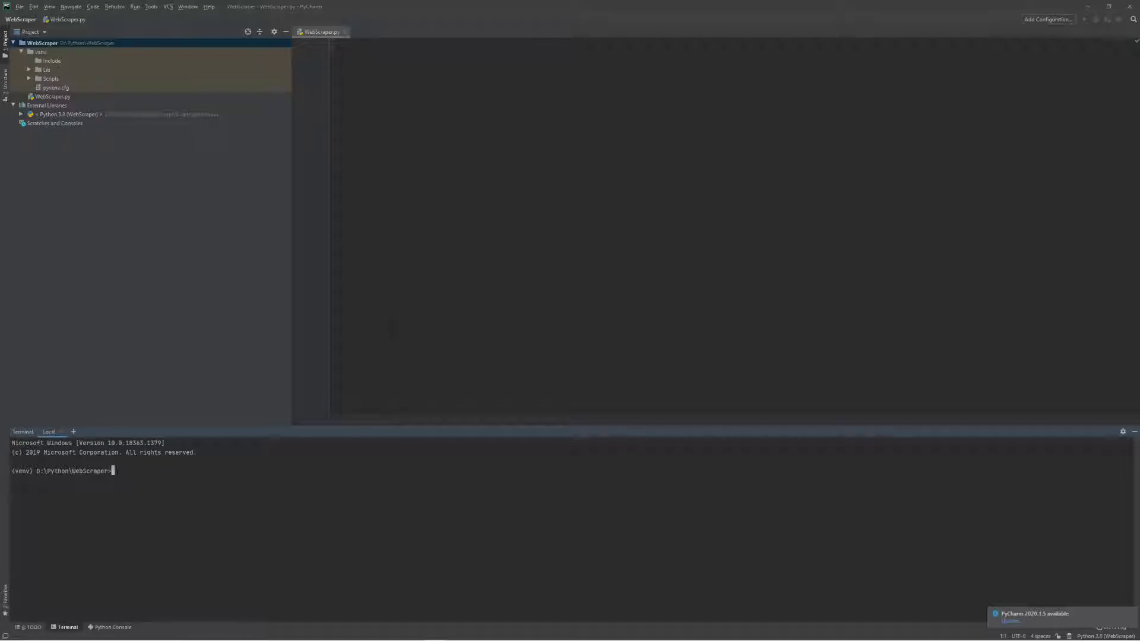
pyautogui.moveTo(305, 509)
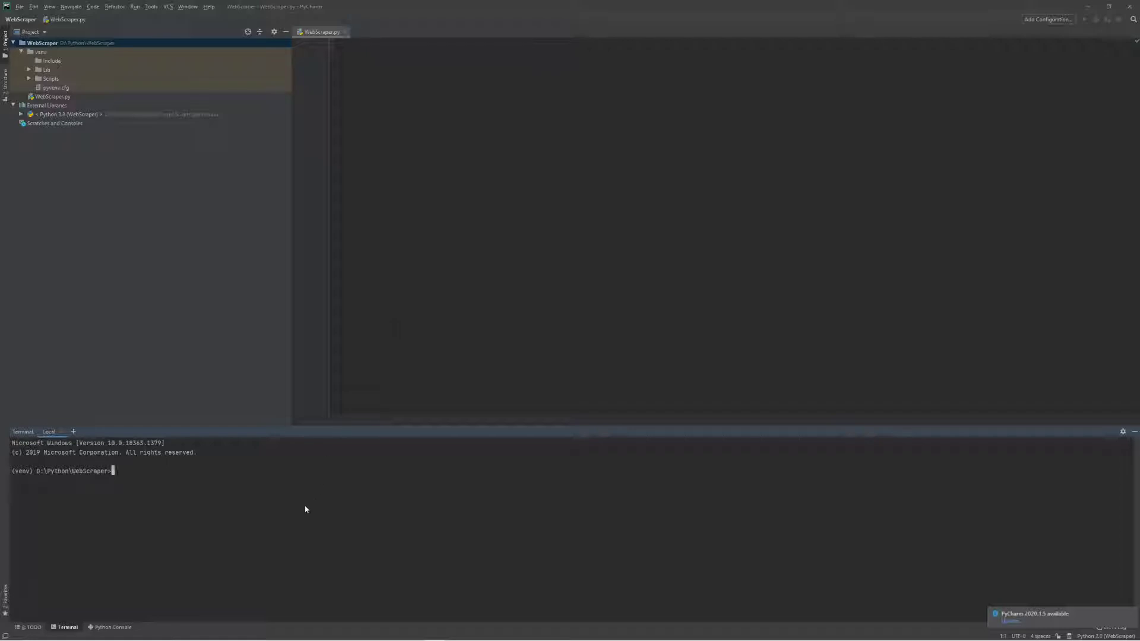
pyautogui.write('pip')
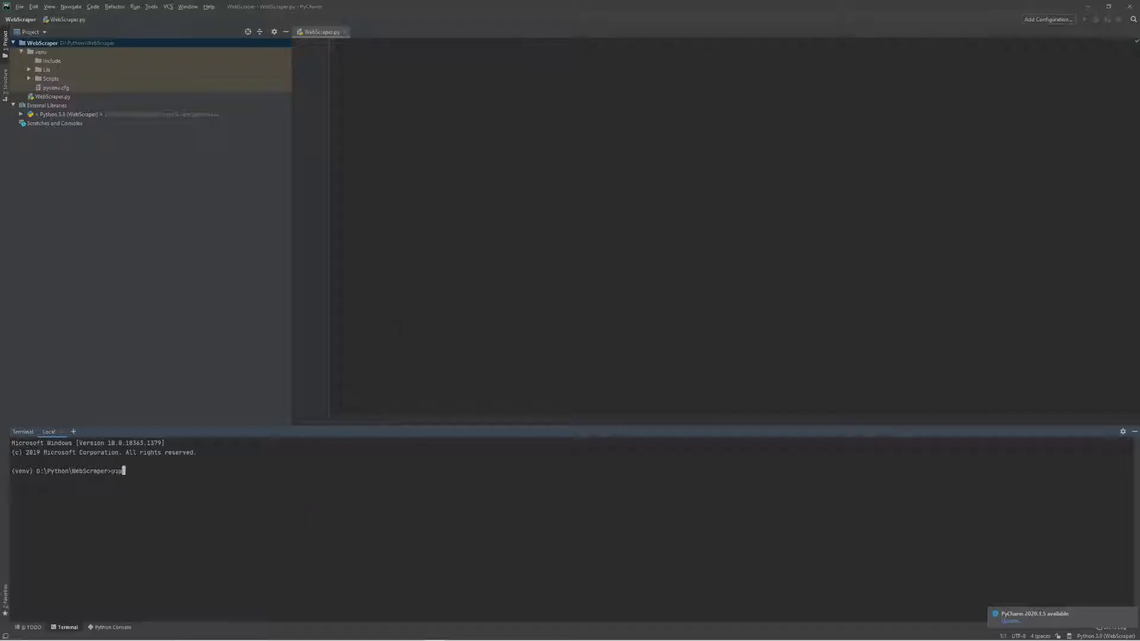
pyautogui.write('pip')
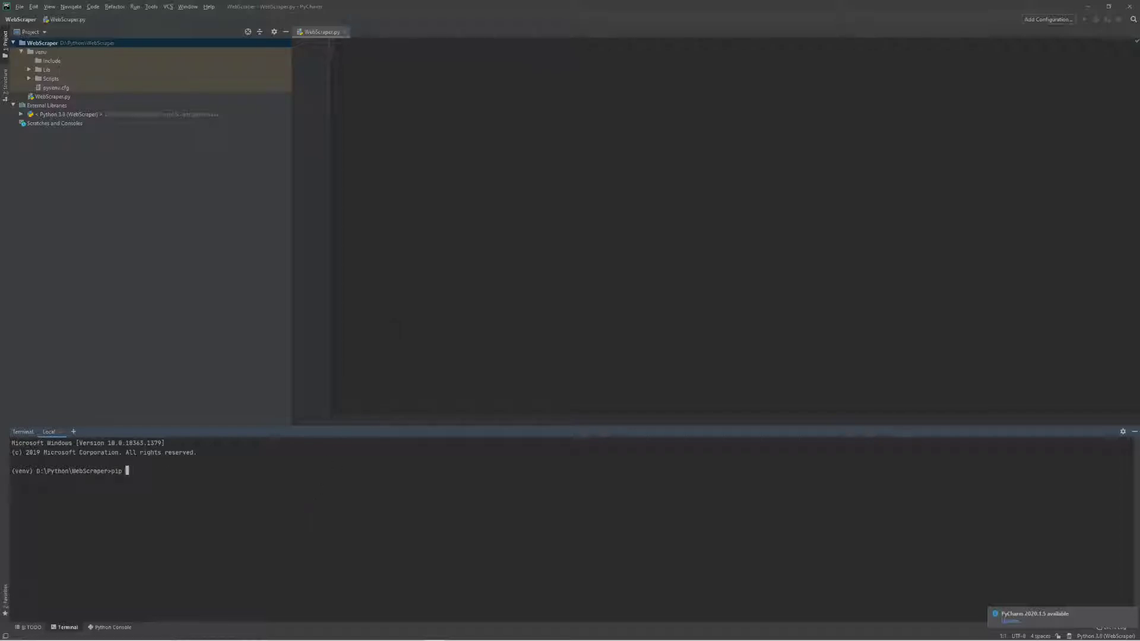
pyautogui.write('install')
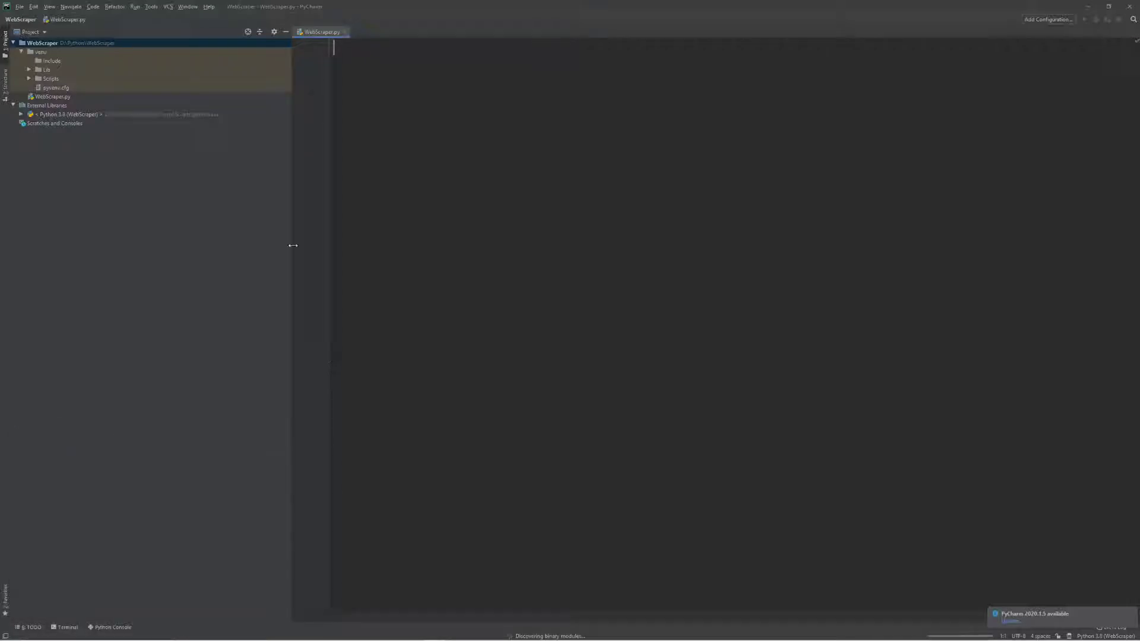
# Write 'from bs4 import BeautifulSoup' on line 1, completing the name from autocomplete.
pyautogui.write('from')
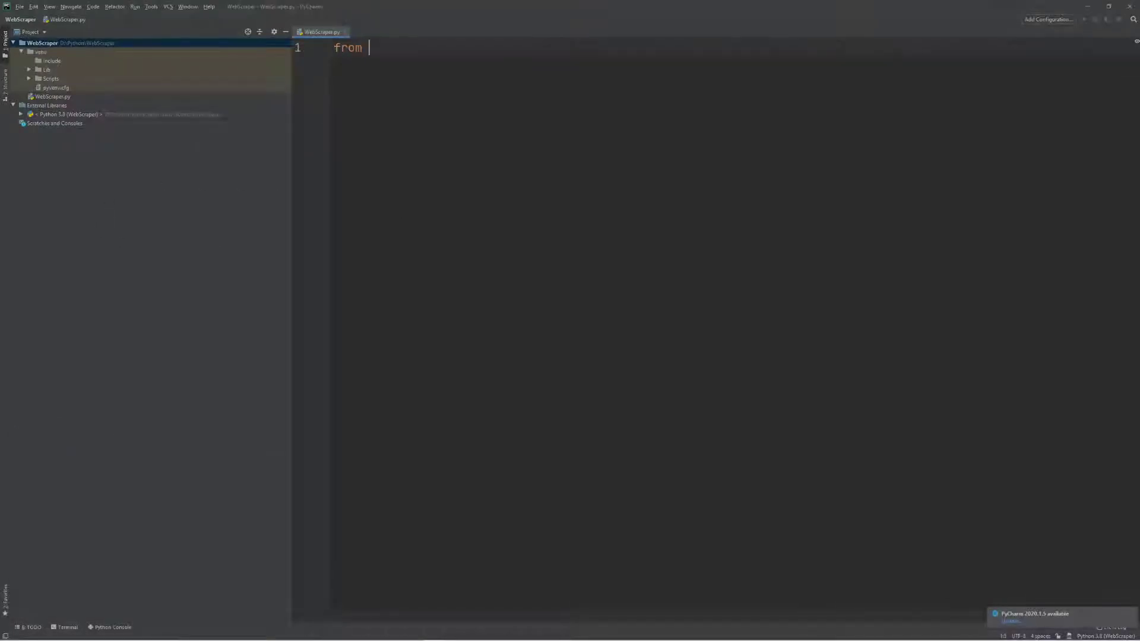
pyautogui.write('bs4')
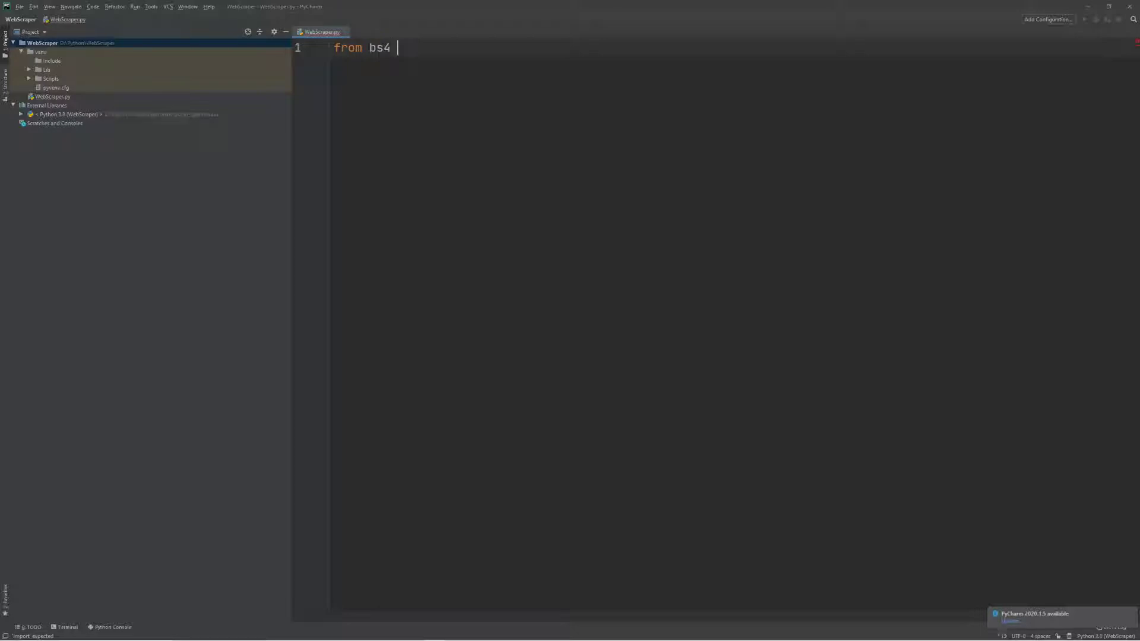
pyautogui.write('import B')
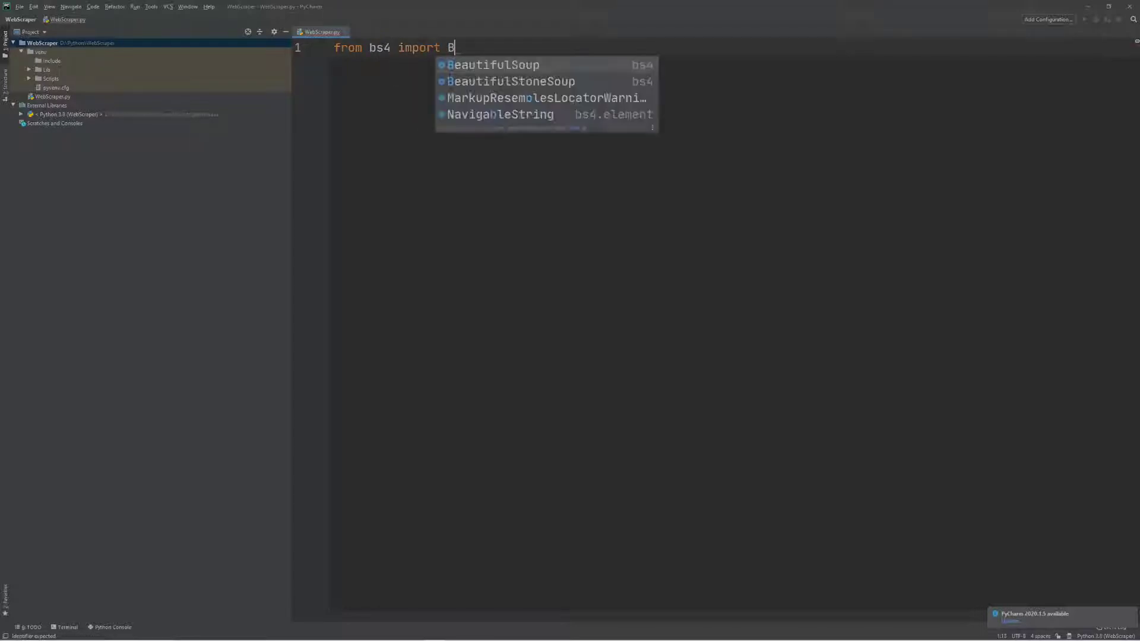
pyautogui.click(493, 64)
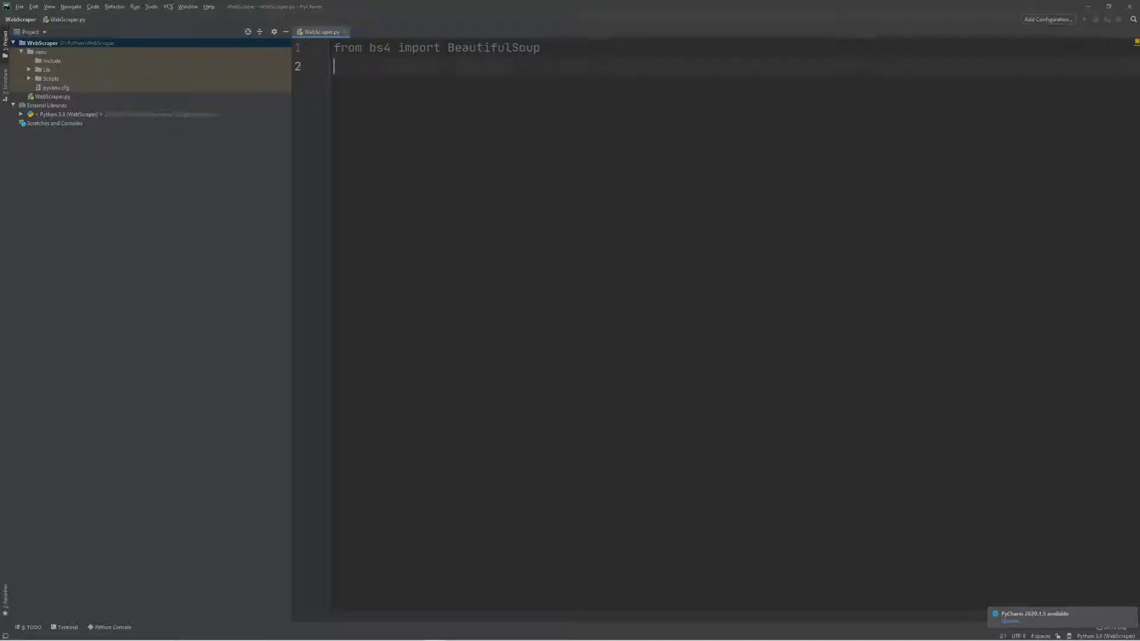
# Add 'import requests' on line 2 and install the missing requests package via the quick-fix.
pyautogui.write('import reques')
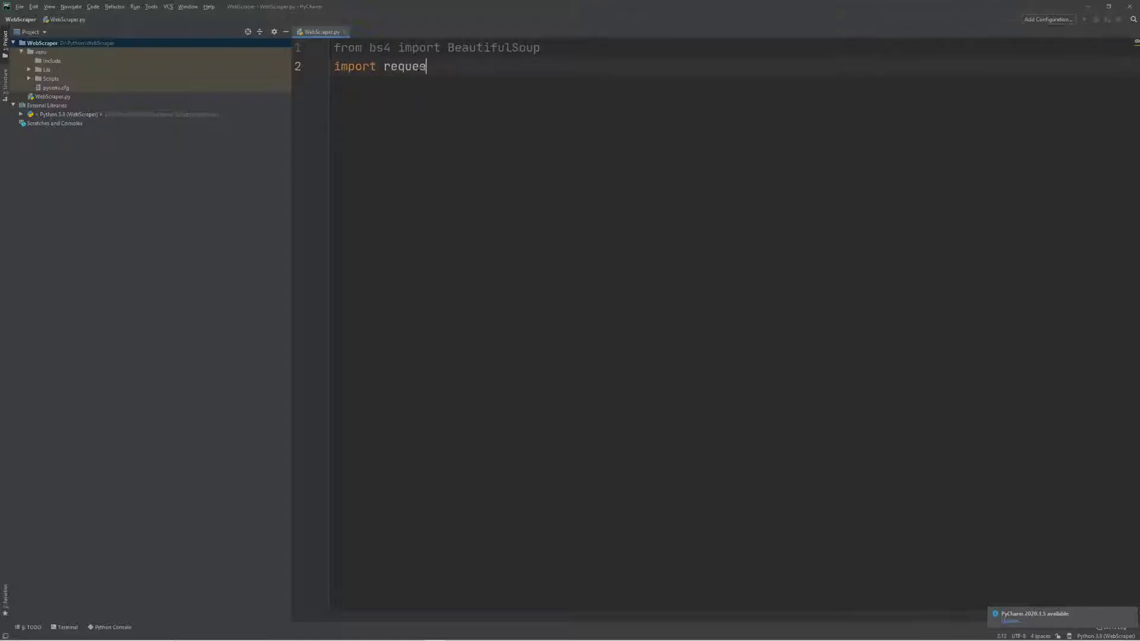
pyautogui.write('ts')
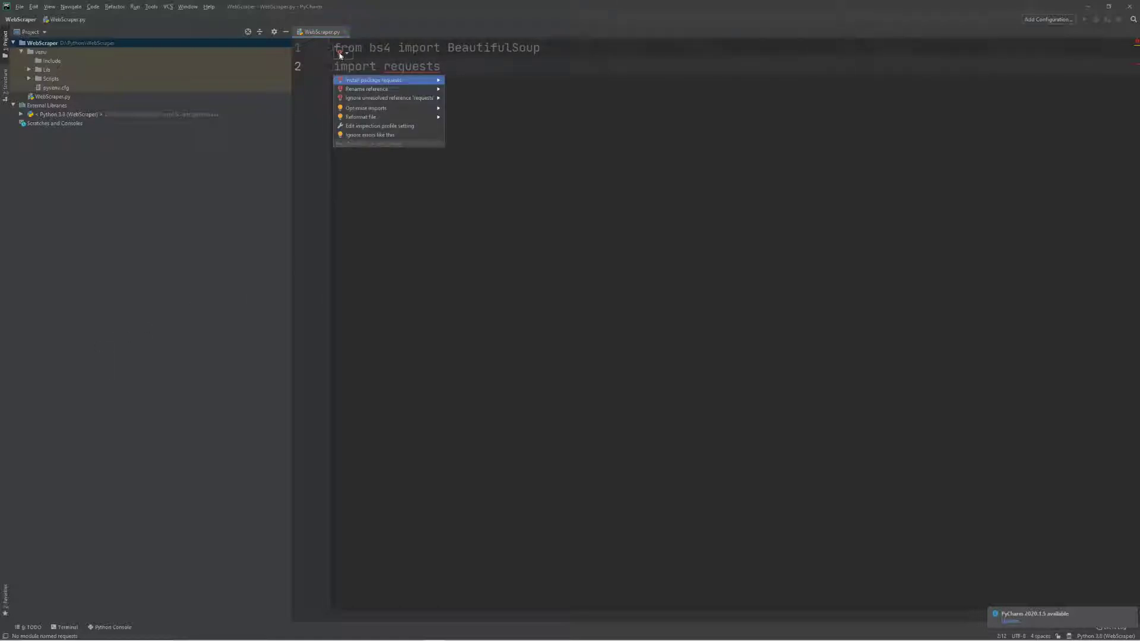
pyautogui.moveTo(342, 84)
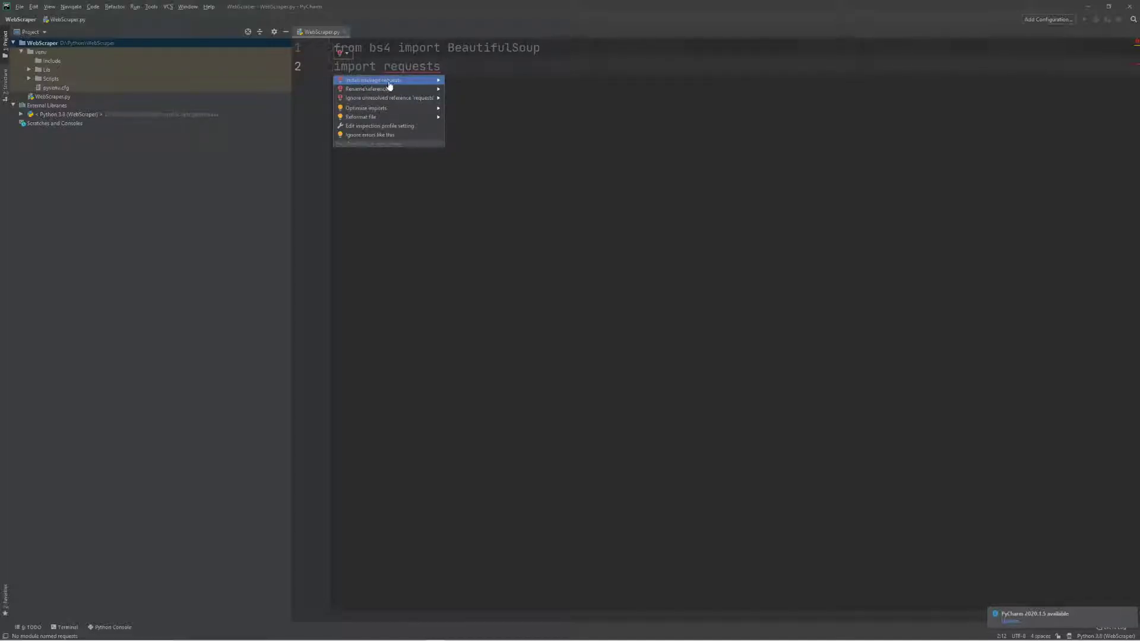
pyautogui.click(373, 79)
pyautogui.write('requests')
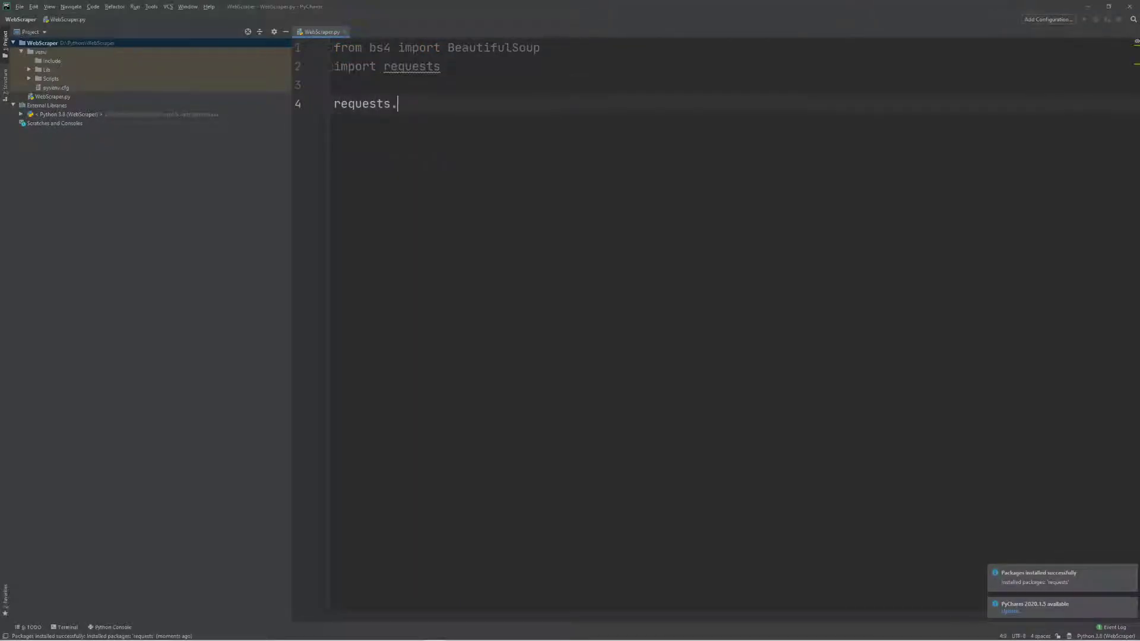
# Try 'requests.' and 'BeautifulSoup.' autocomplete on line 4 before clearing it.
pyautogui.write('.')
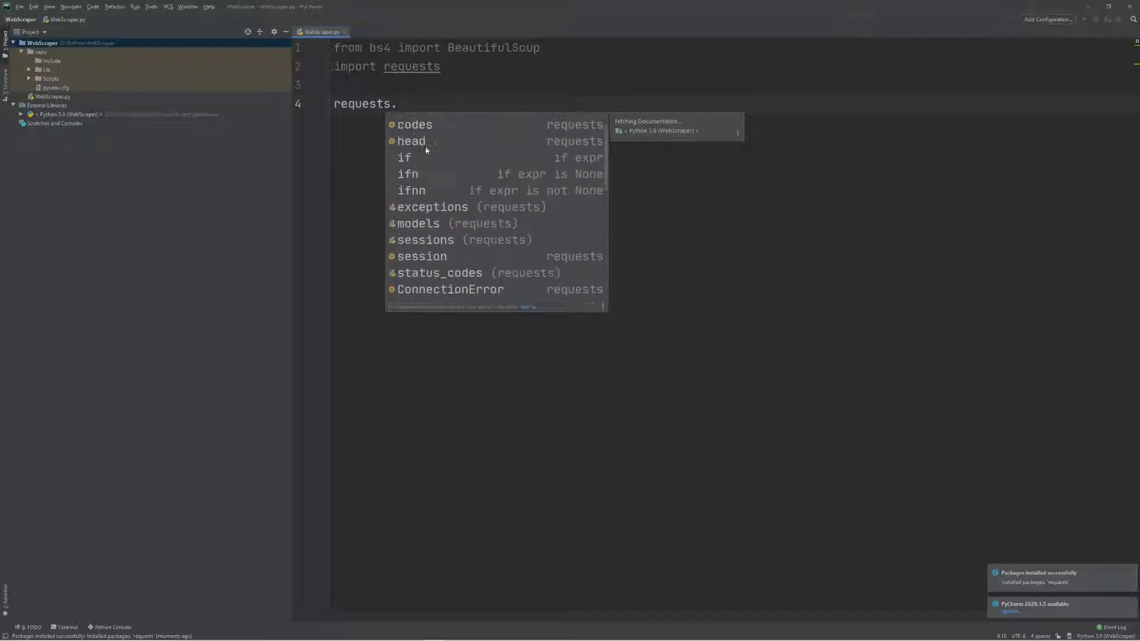
pyautogui.write('BeautifulSoup')
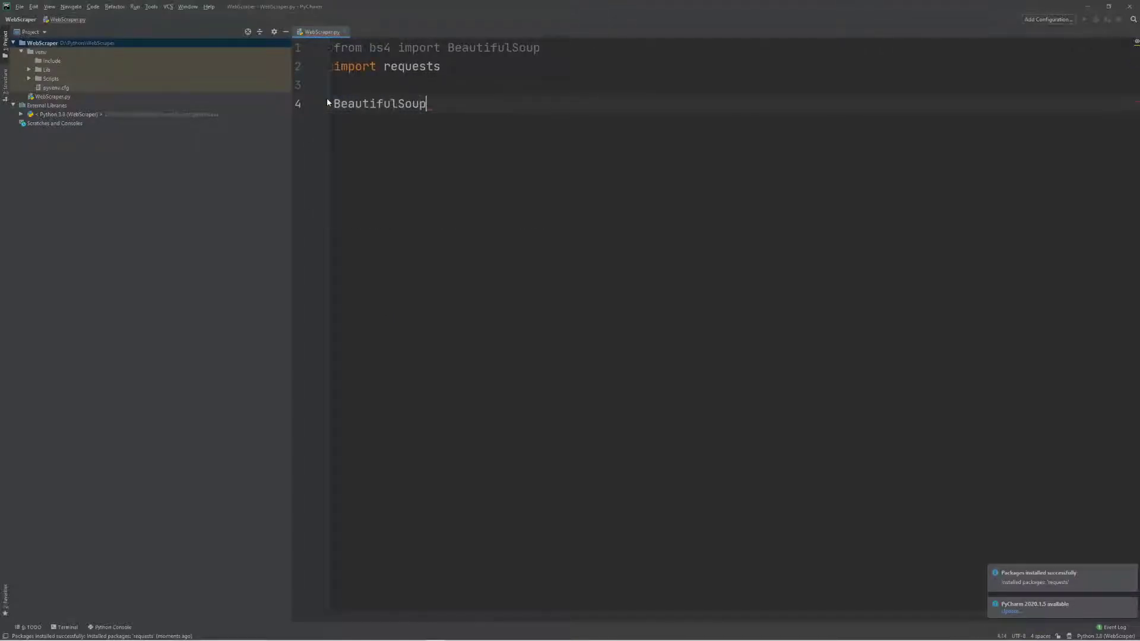
pyautogui.write('.')
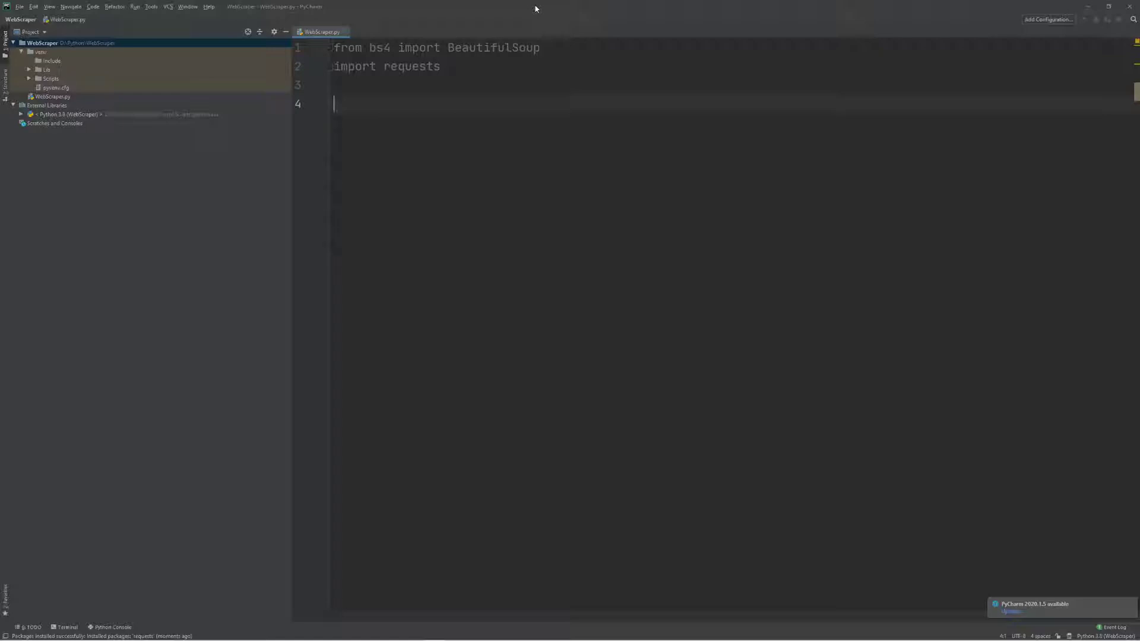
# Start line 4 with 'page = requests.' ready for a get("") call.
pyautogui.write('page')
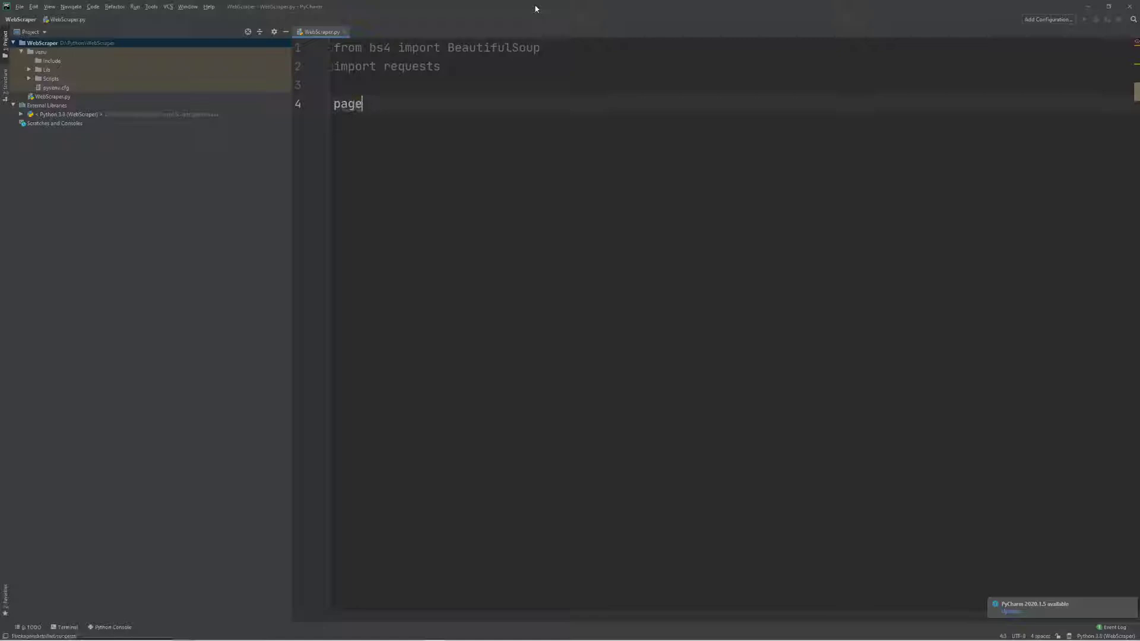
pyautogui.write('= requests')
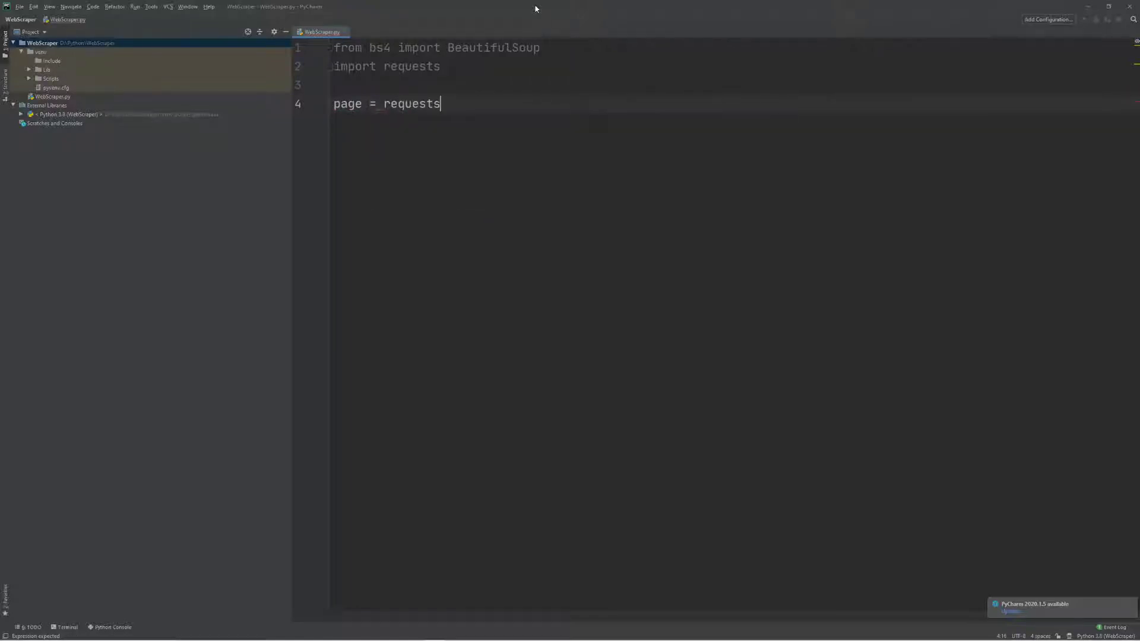
pyautogui.write('.')
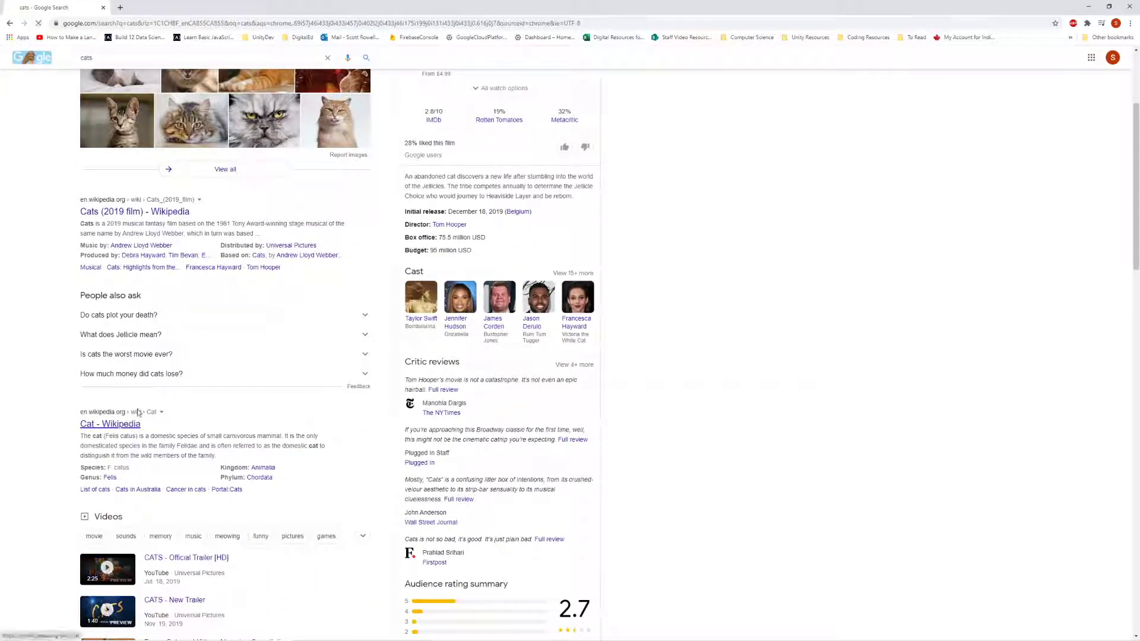
# Open the 'Cat - Wikipedia' result from the Google 'cats' search.
pyautogui.click(109, 423)
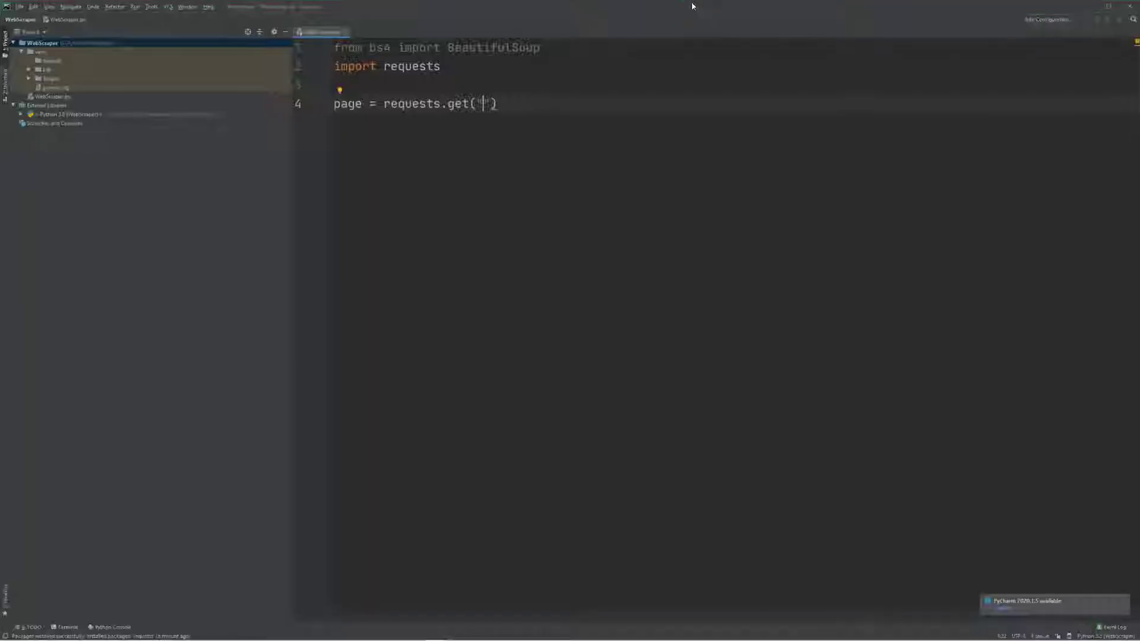
pyautogui.write('https://en.wikipedia.org/wiki/Cat')
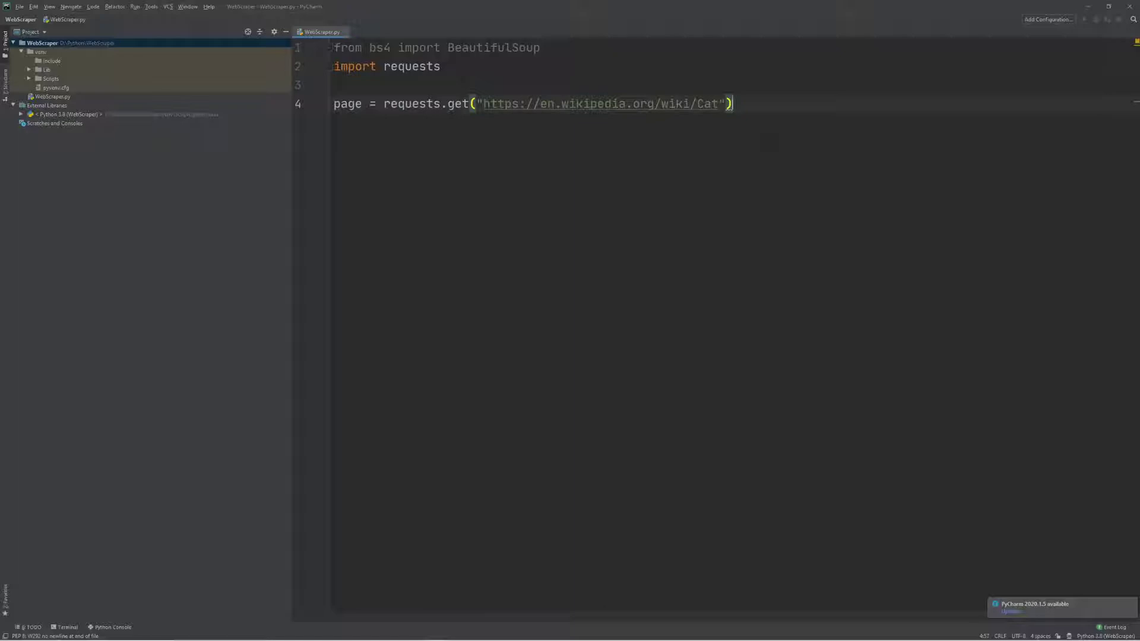
pyautogui.write('pa')
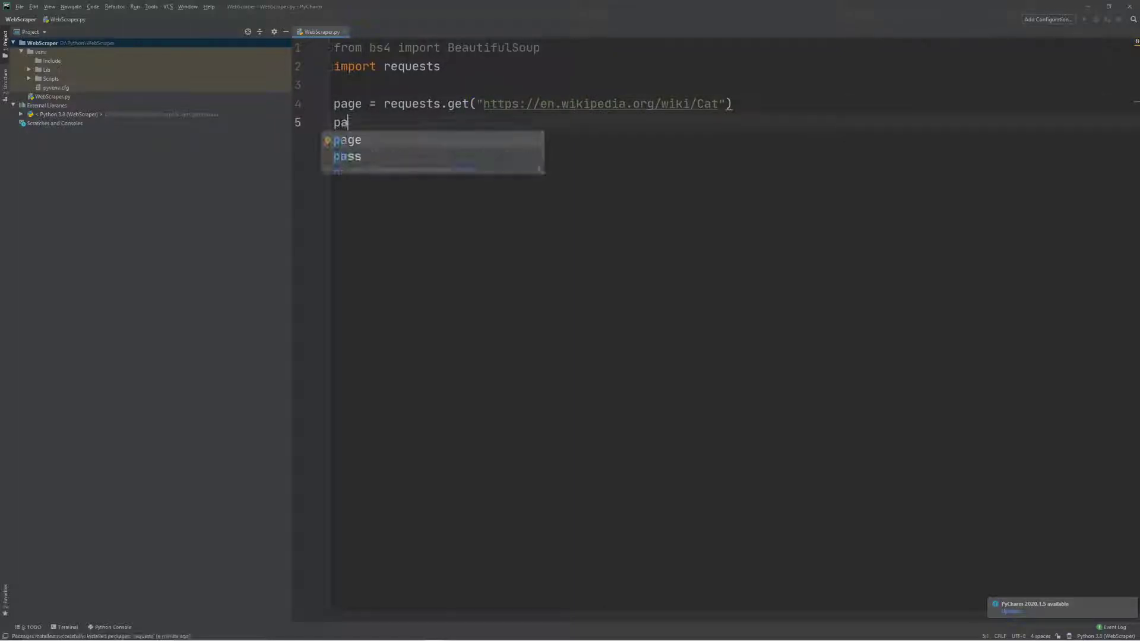
pyautogui.write('print(page)')
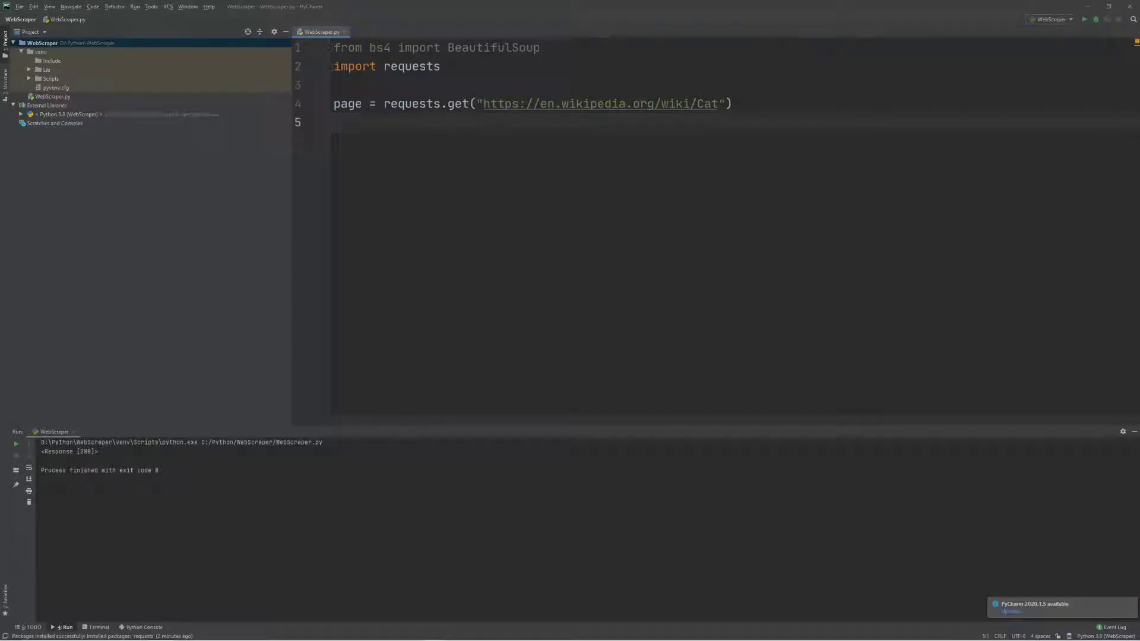
# Write a BeautifulSoup() call on line 5, discarding the dotted-attribute attempt.
pyautogui.write('B')
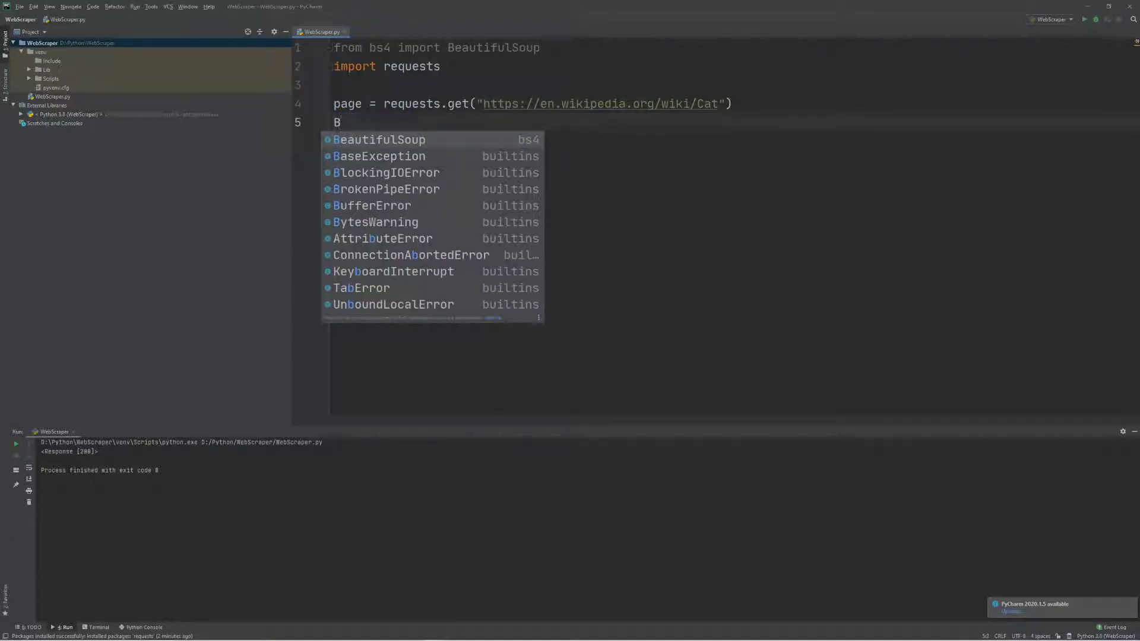
pyautogui.click(379, 140)
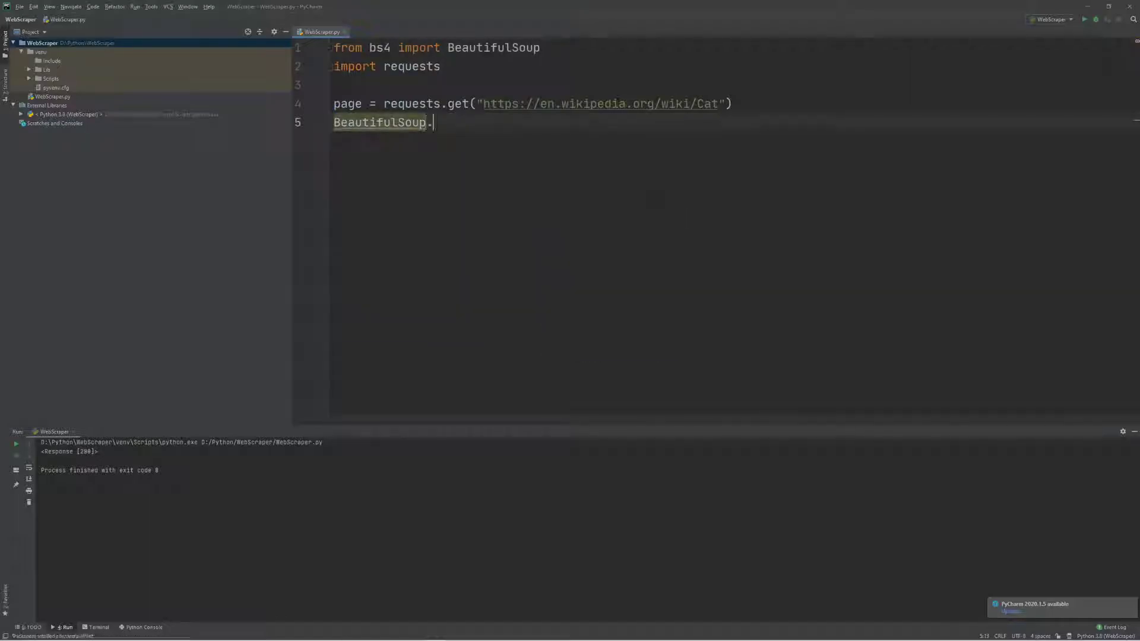
pyautogui.write('.')
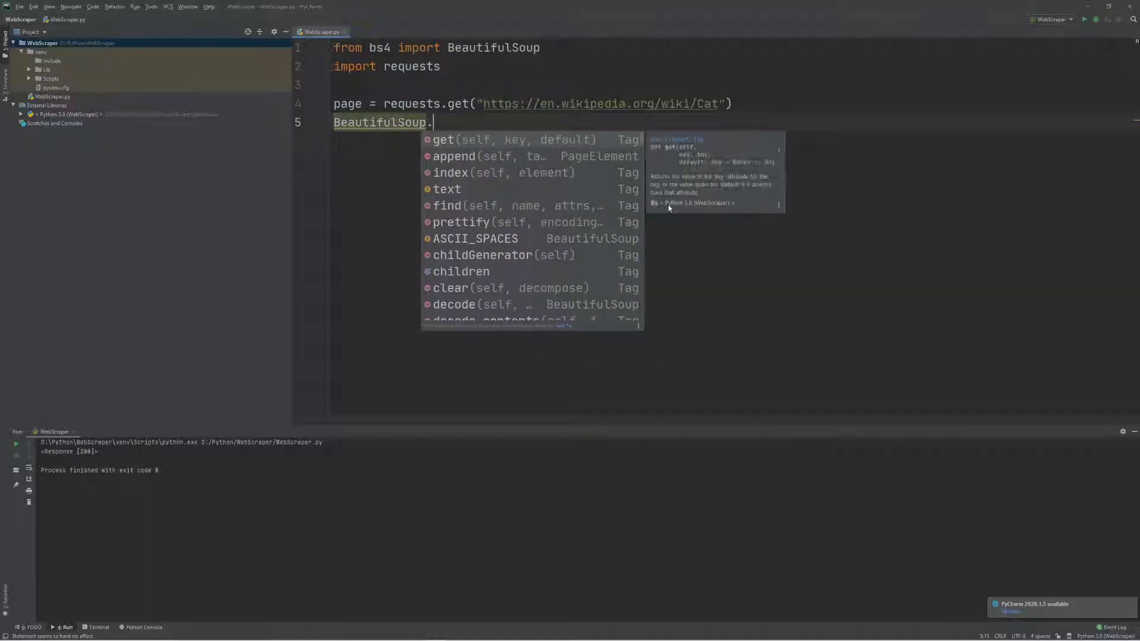
pyautogui.scroll(-3)
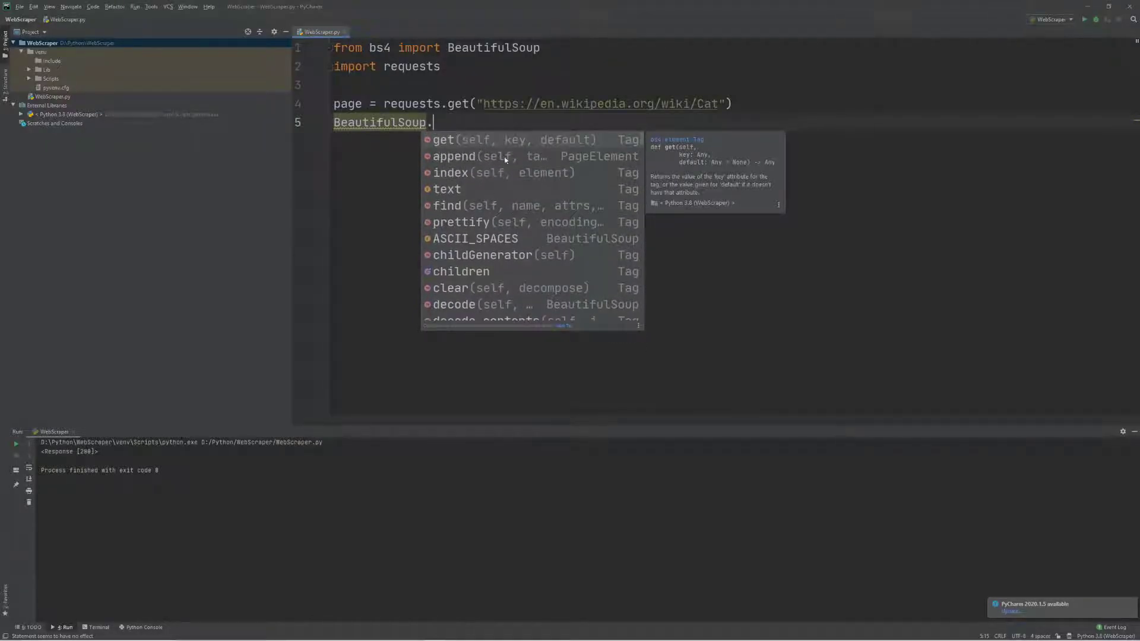
pyautogui.press('Escape')
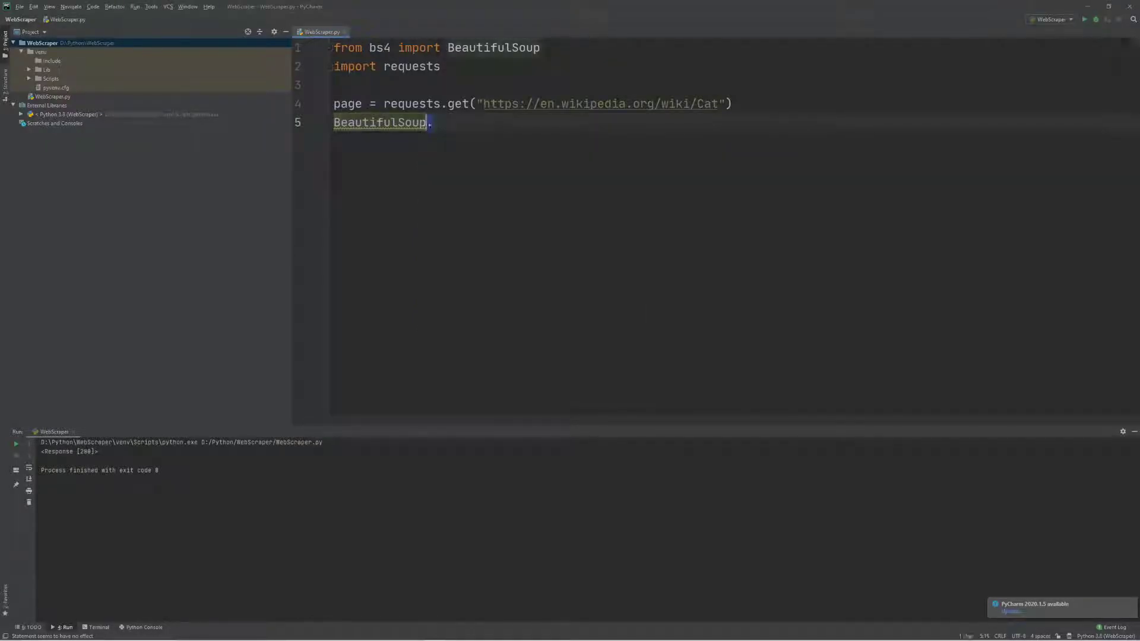
pyautogui.press('Backspace')
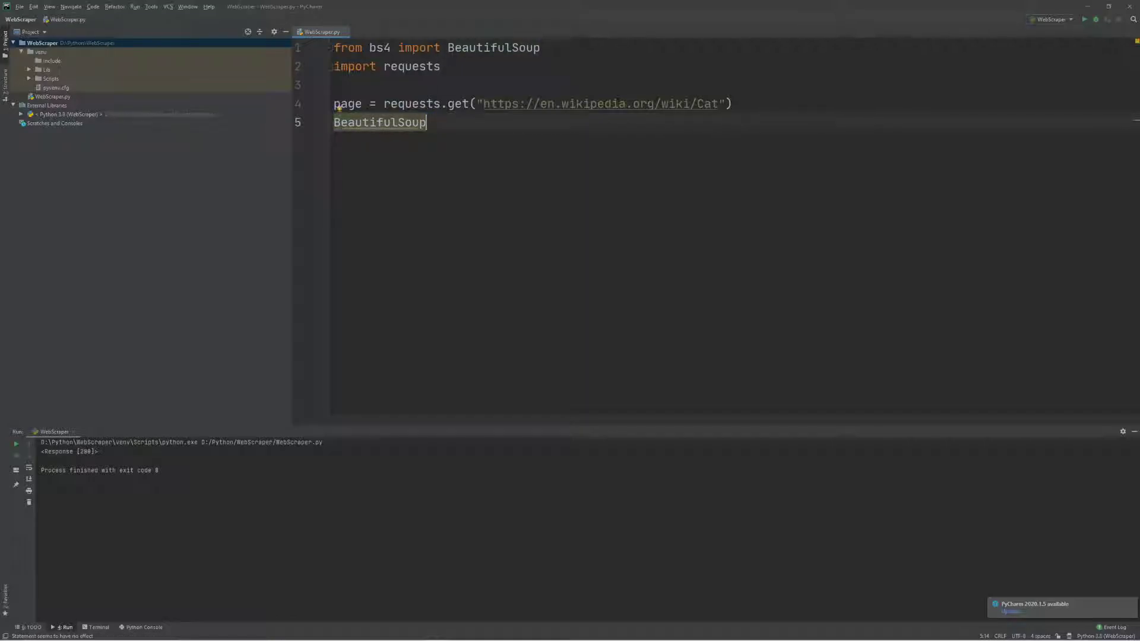
pyautogui.write('()')
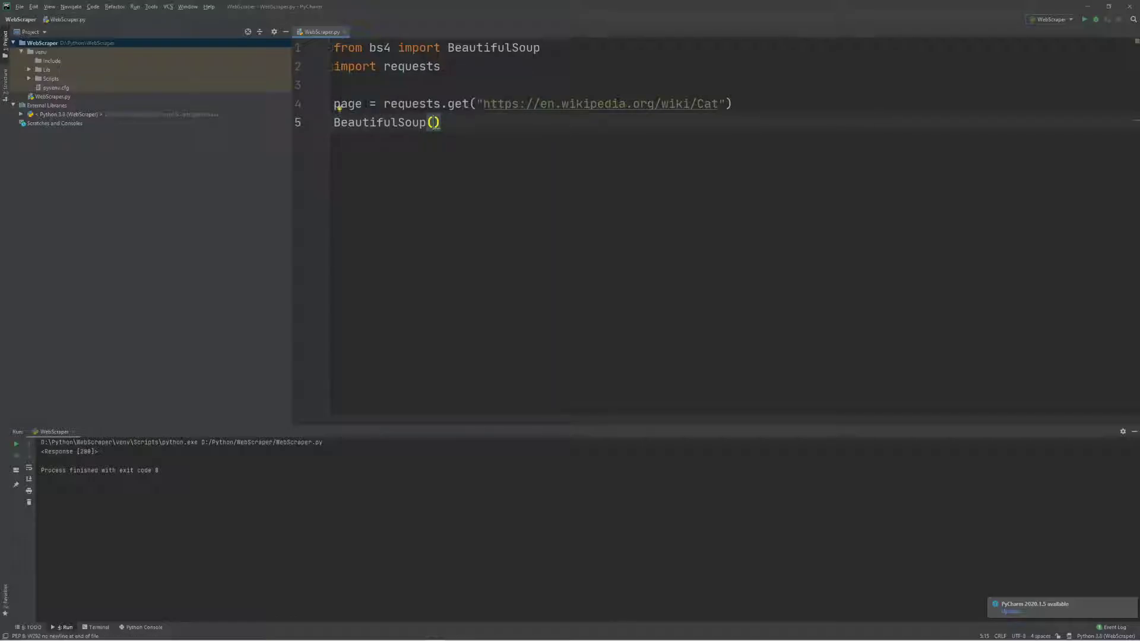
# Pass page.content into BeautifulSoup and begin a print(page. line above it.
pyautogui.write('page')
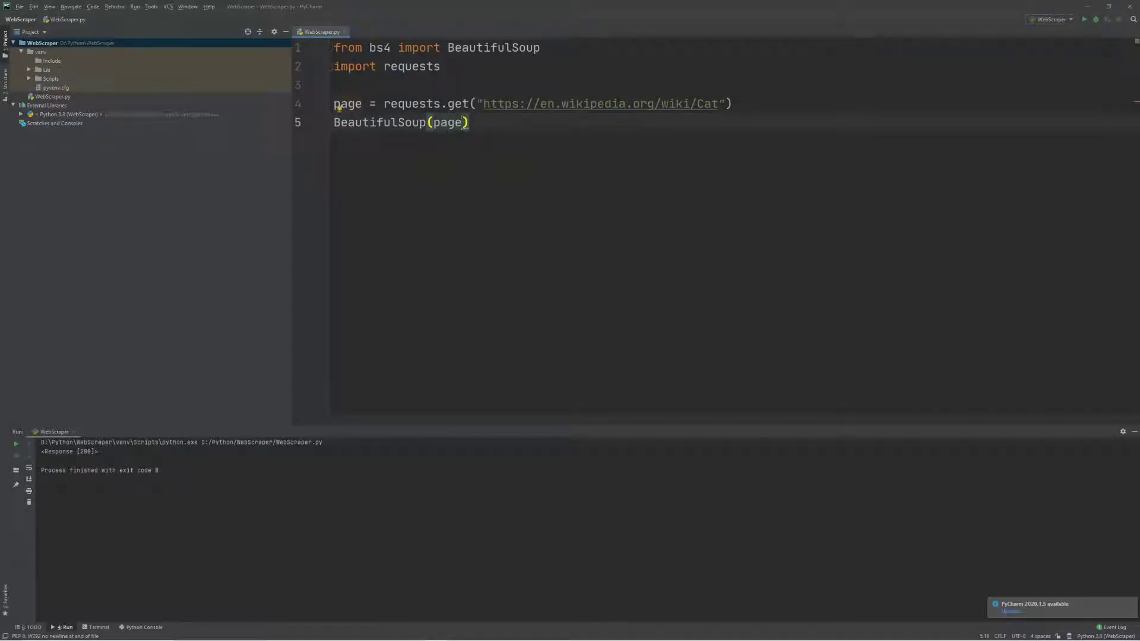
pyautogui.write('.content')
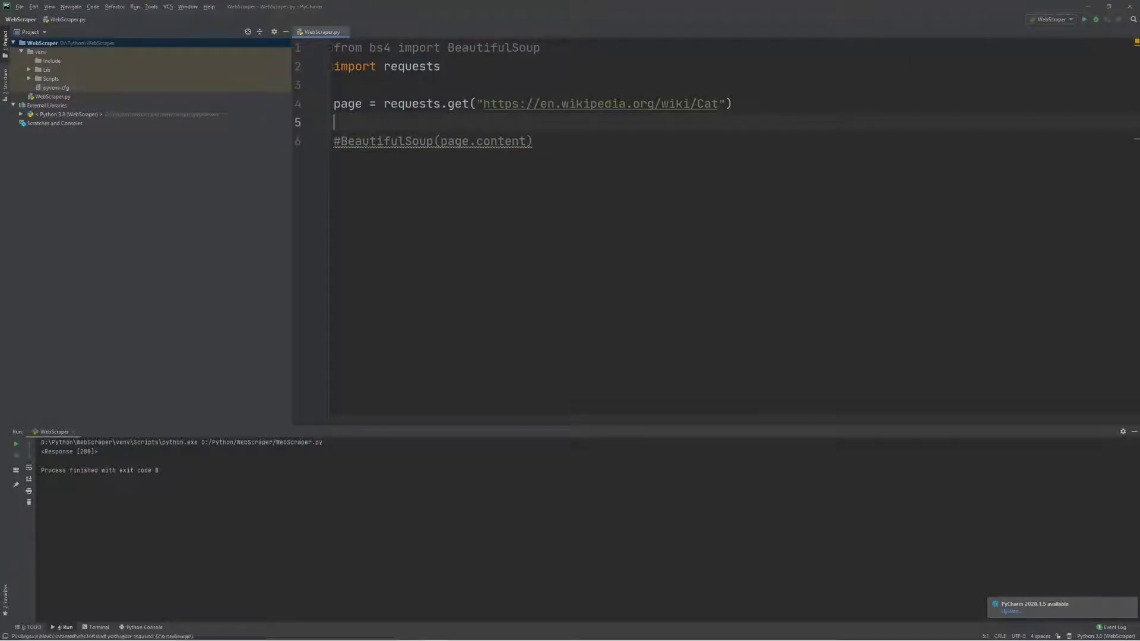
pyautogui.write('print(page.')
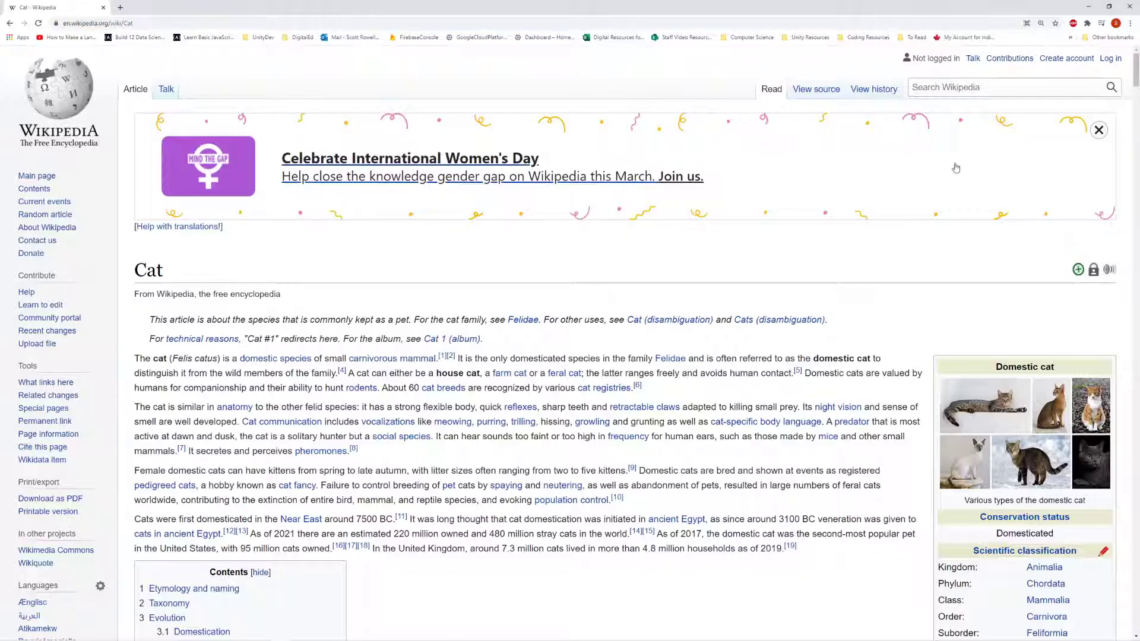
# Close the Women's Day banner and expand the body and content divs in DevTools Elements.
pyautogui.click(1098, 131)
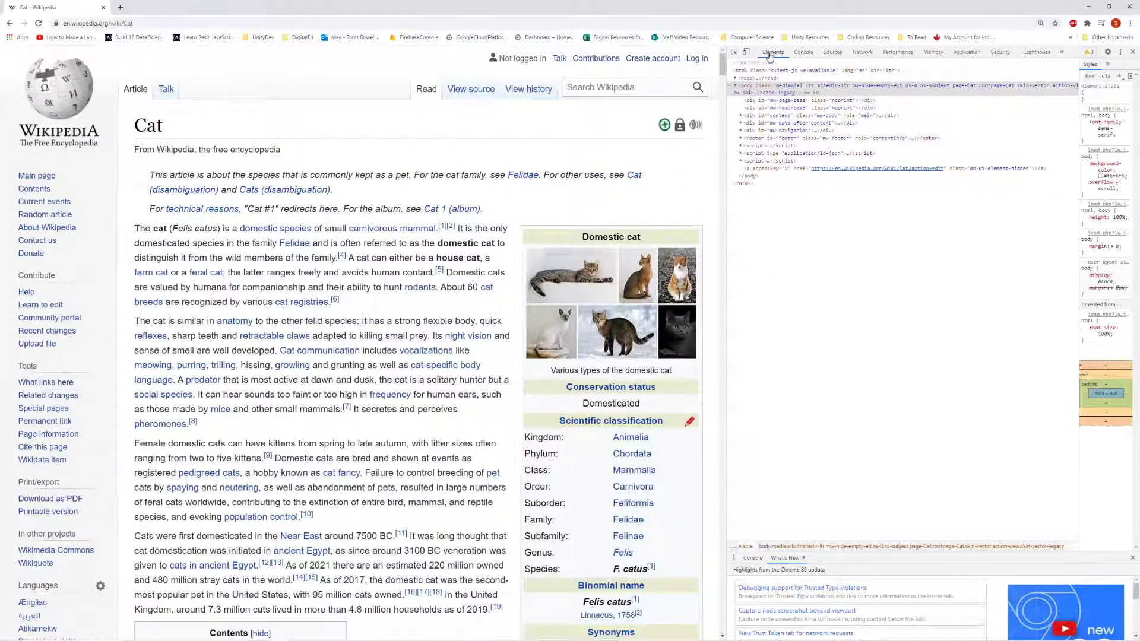
pyautogui.moveTo(1035, 51)
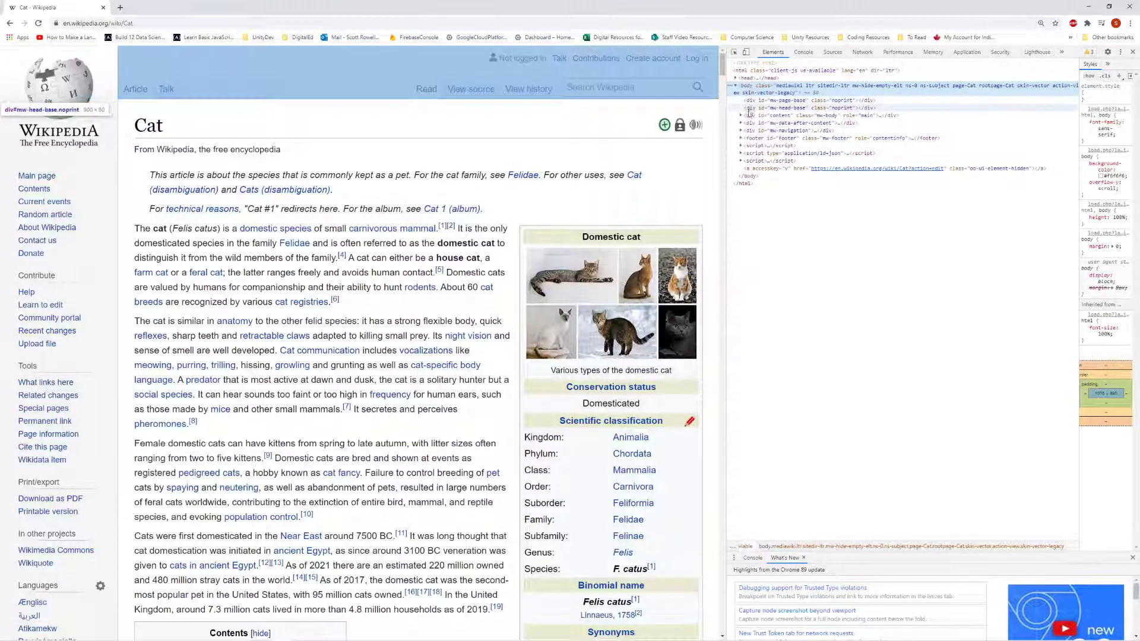
pyautogui.click(740, 115)
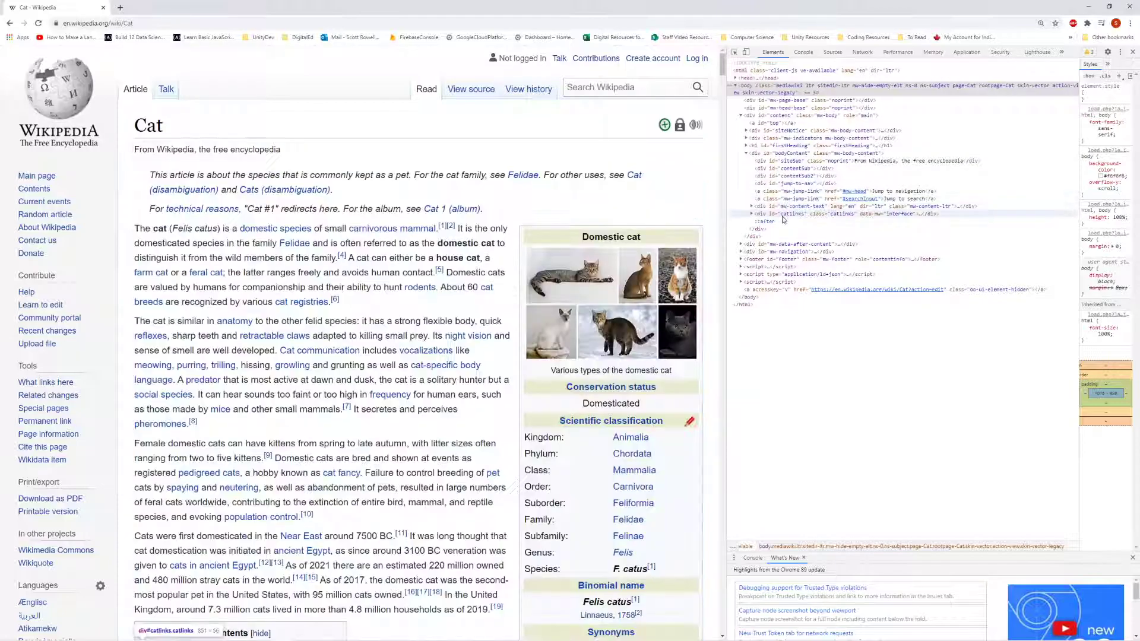
pyautogui.click(754, 213)
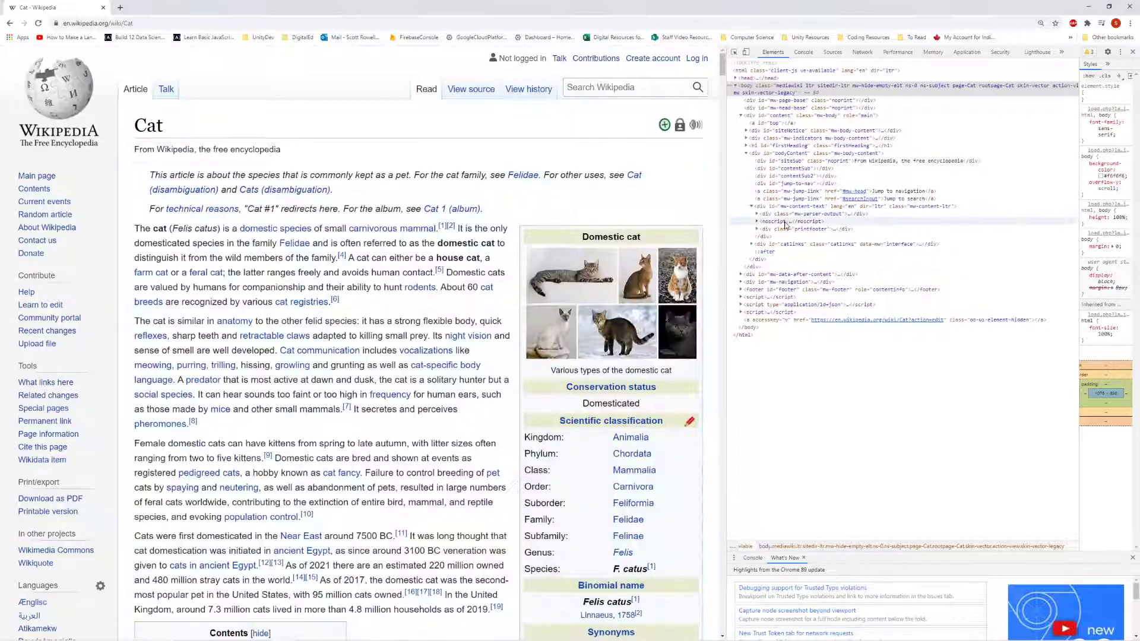
pyautogui.click(746, 221)
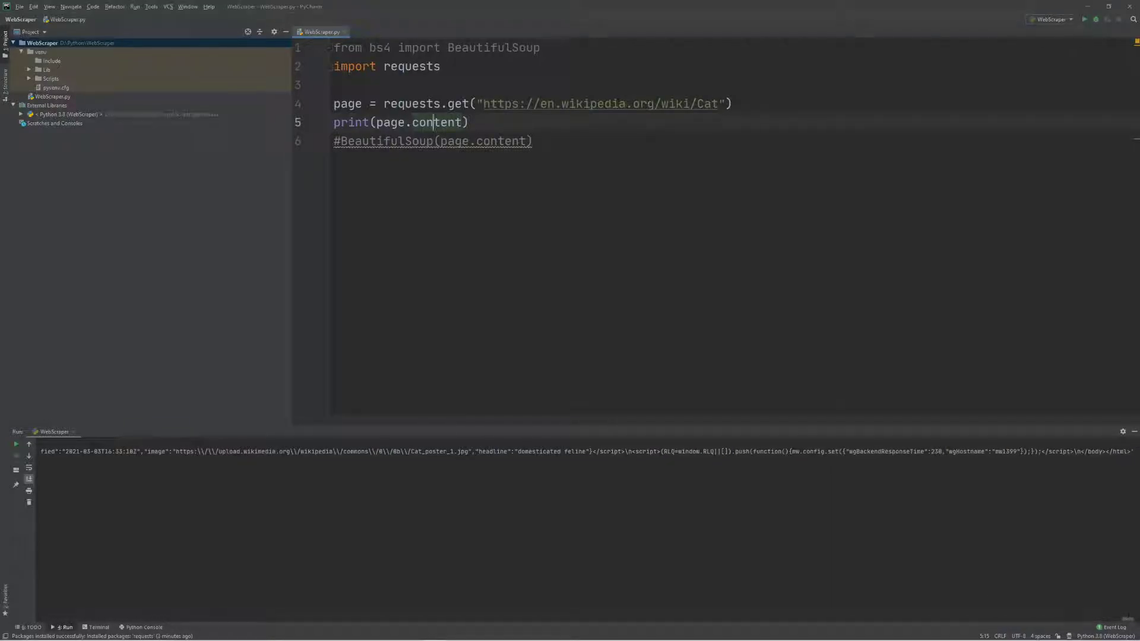
# Drop the print line and give BeautifulSoup(page.content) a second argument 'html.parser'.
pyautogui.click(15, 443)
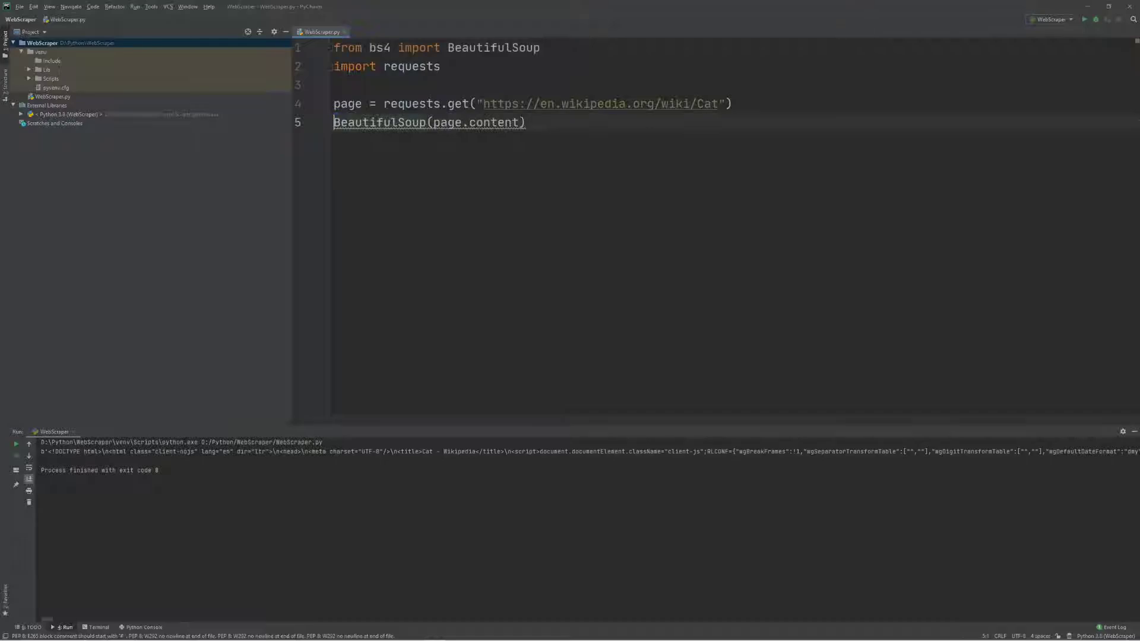
pyautogui.click(336, 103)
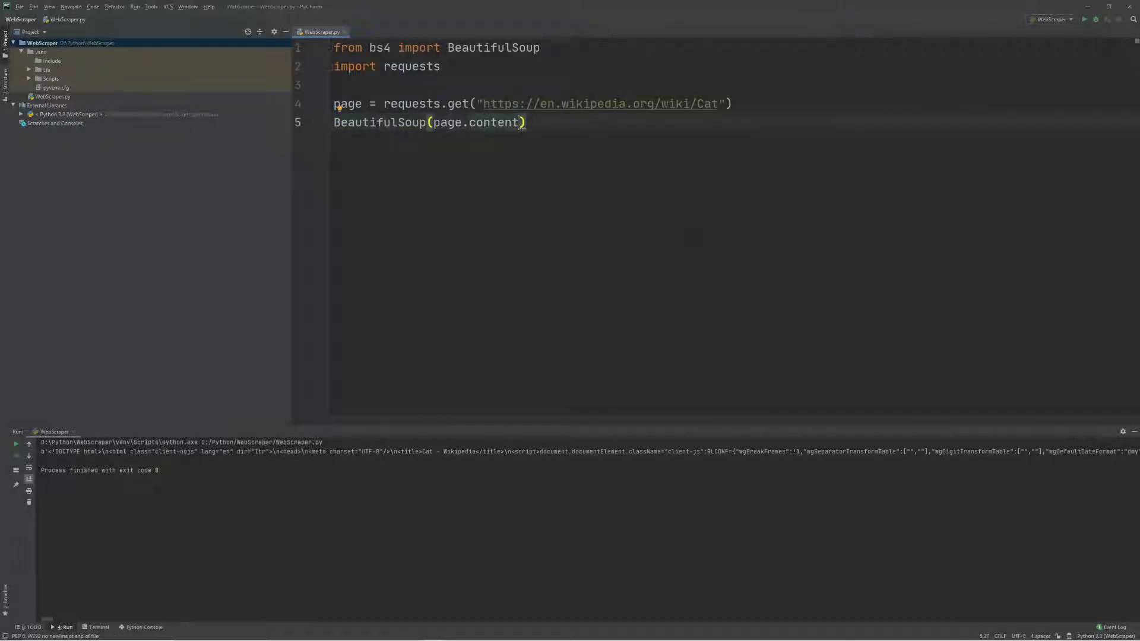
pyautogui.write(", ''")
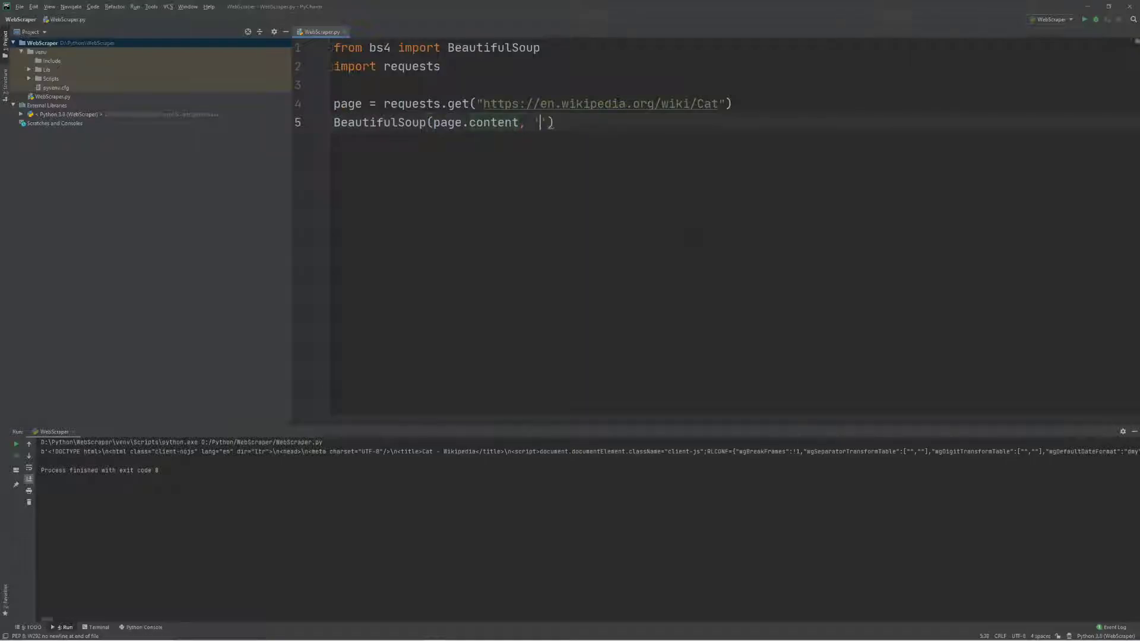
pyautogui.write('n')
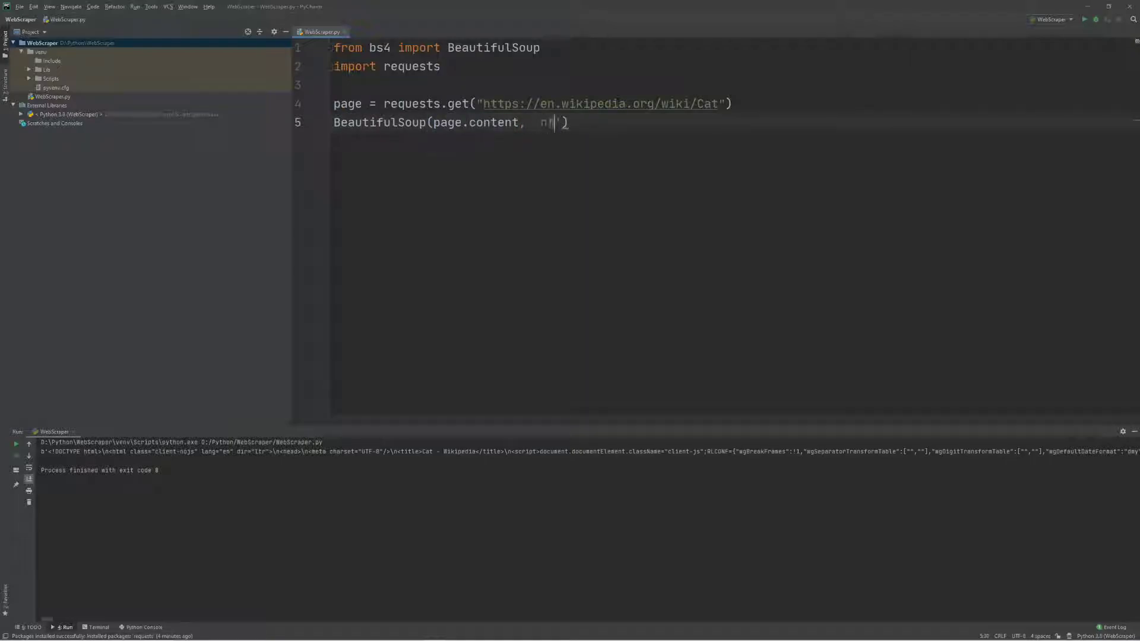
pyautogui.write("'html.parser'")
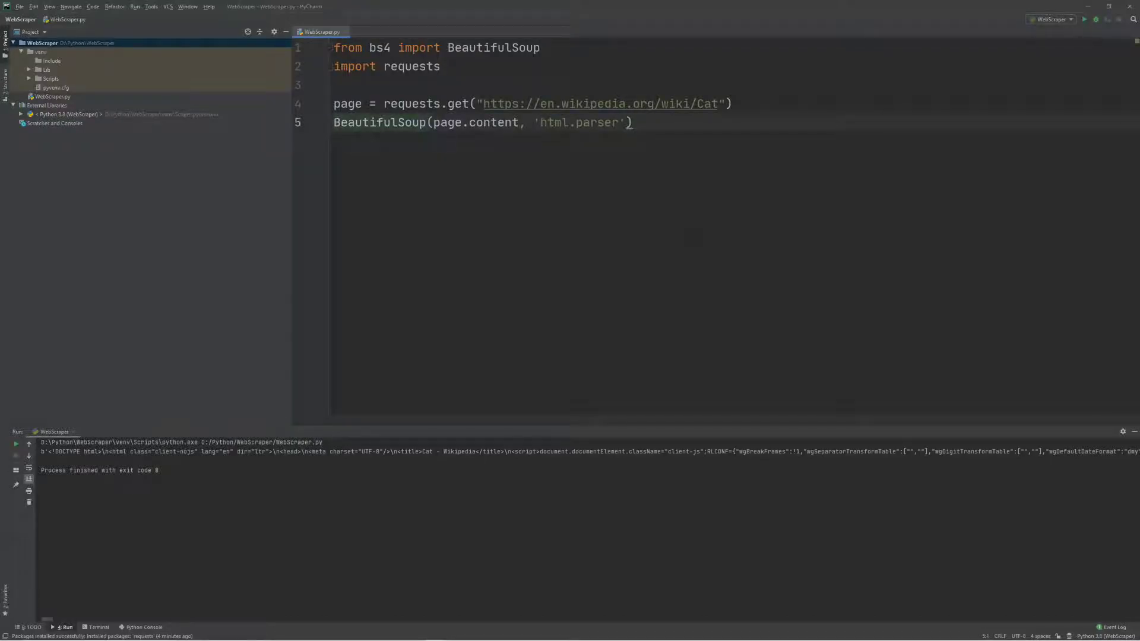
# Assign the BeautifulSoup call to a variable named soup.
pyautogui.write('soup =')
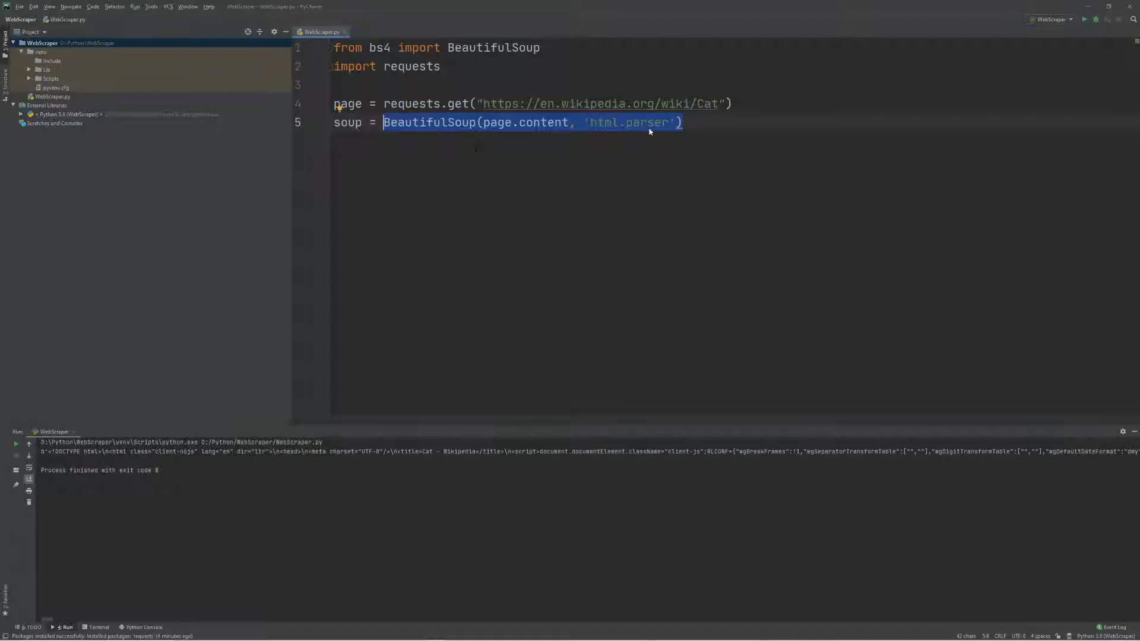
pyautogui.click(352, 122)
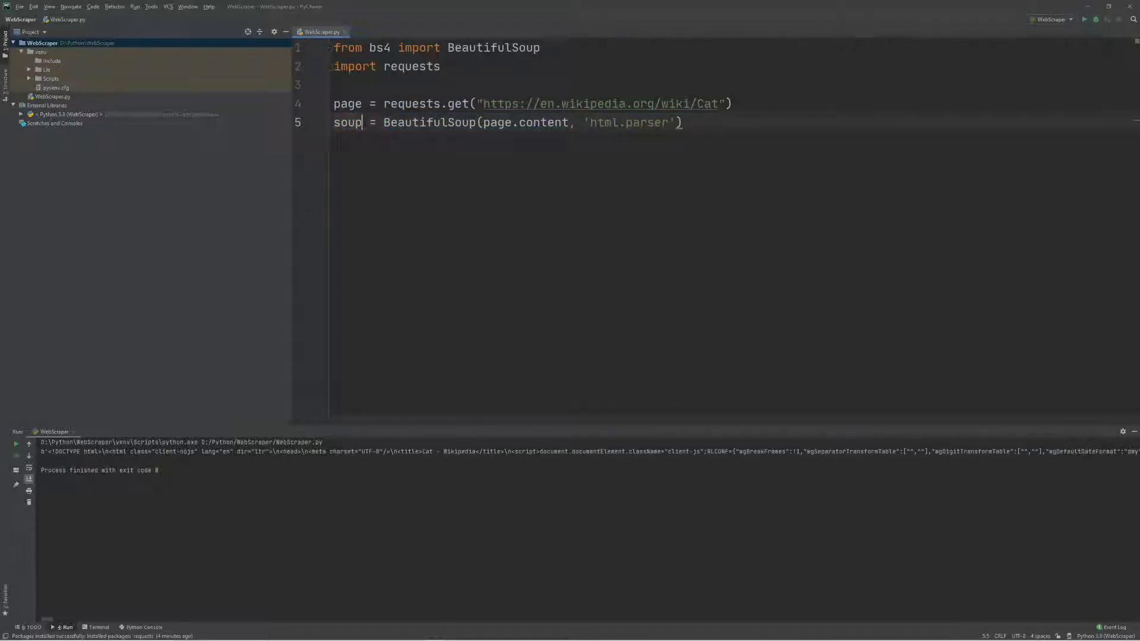
pyautogui.doubleClick(348, 122)
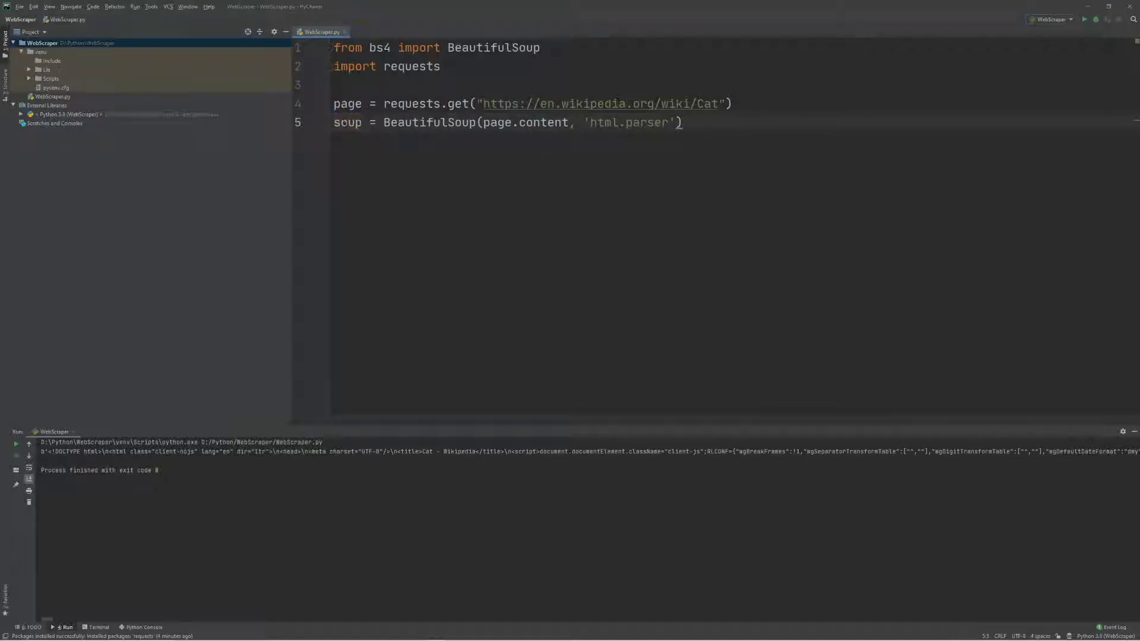
# Add print(soup) to WebScraper.py and review the Cat page's parsed HTML in the Run console.
pyautogui.press('enter')
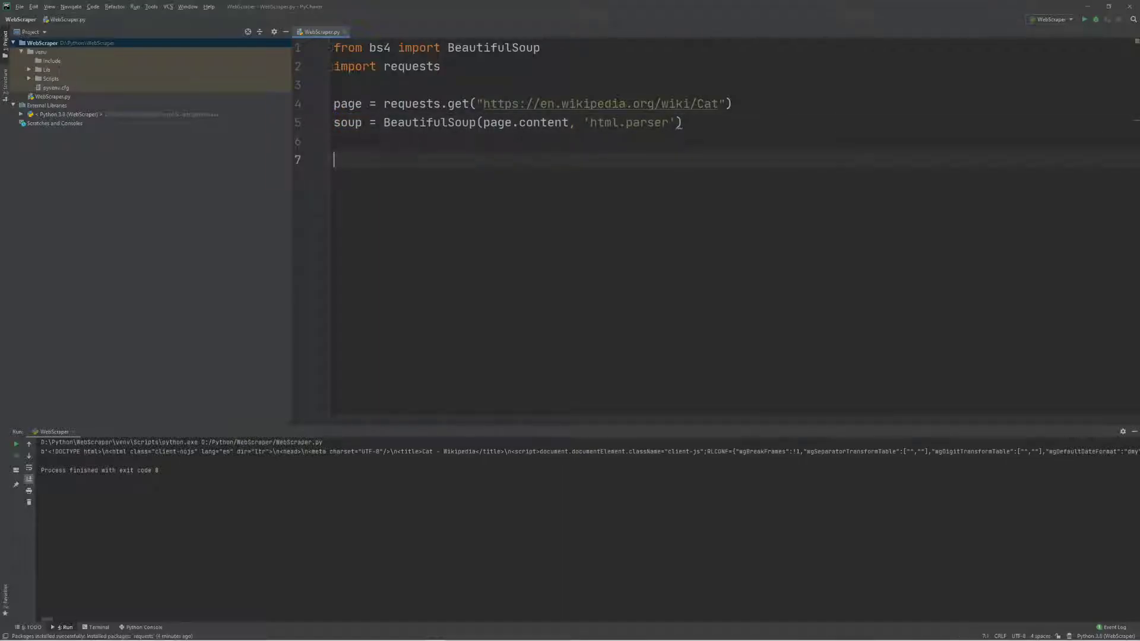
pyautogui.write('print(soup)')
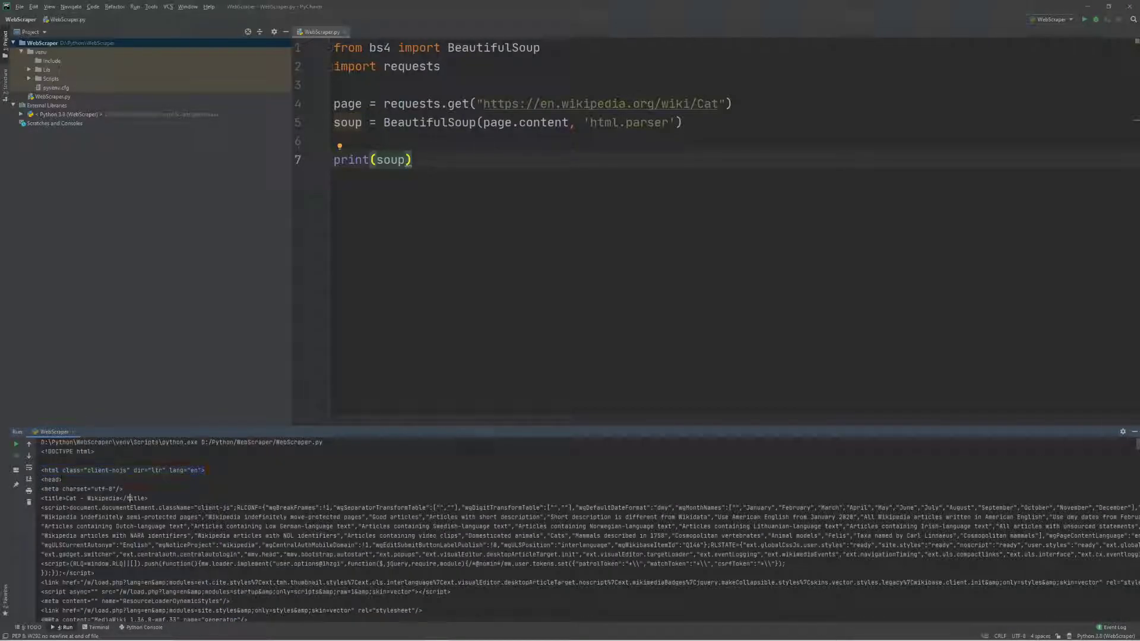
pyautogui.scroll(-3)
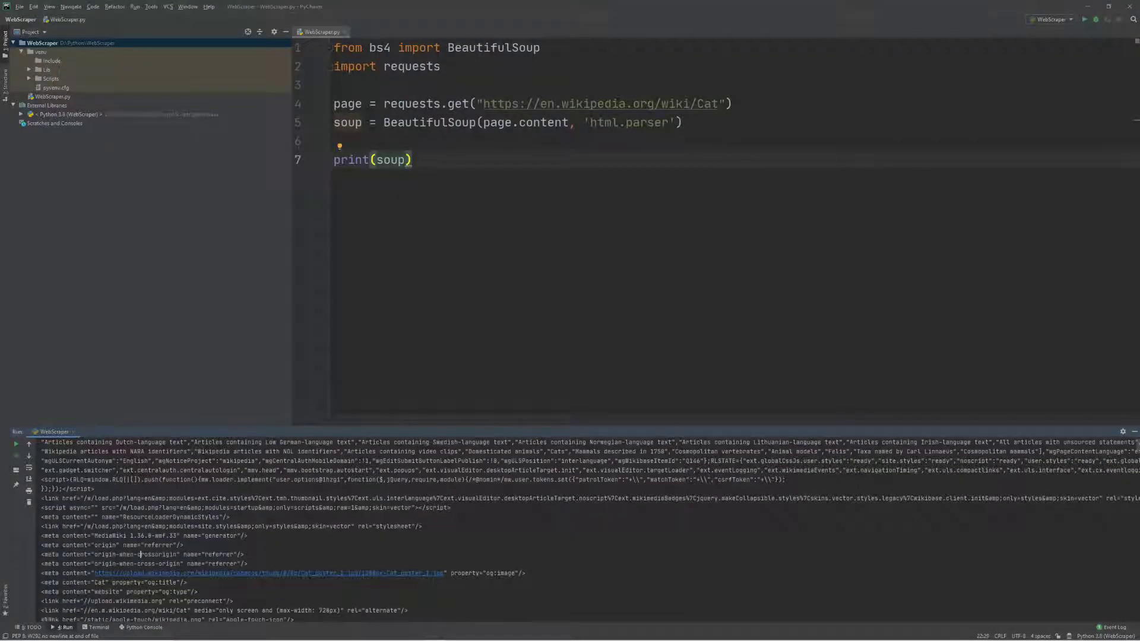
pyautogui.scroll(-3)
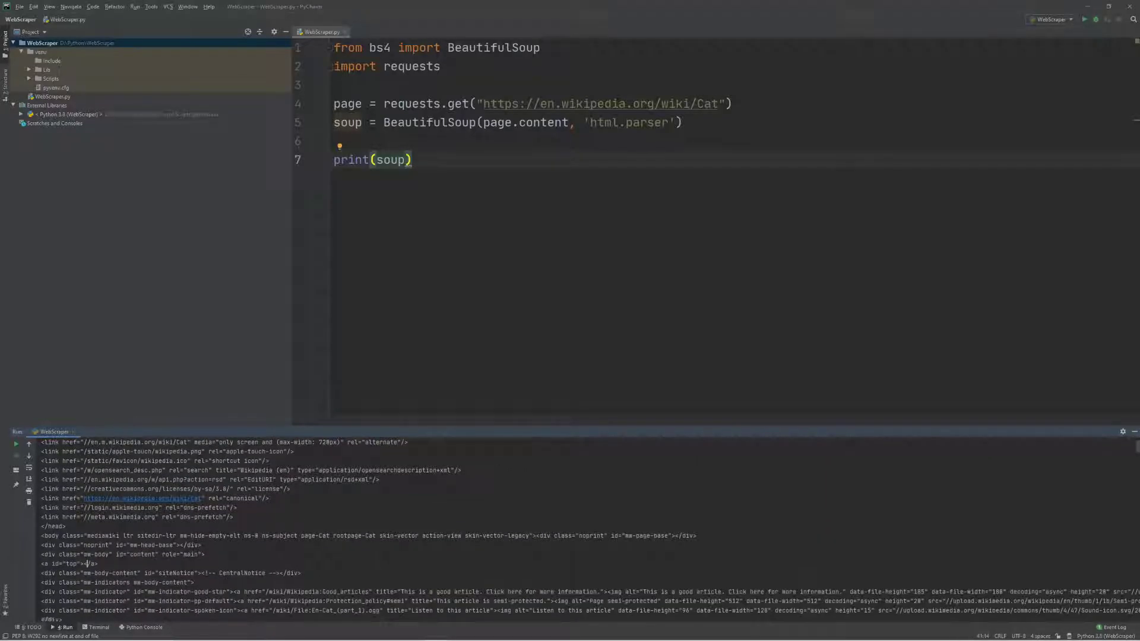
pyautogui.scroll(-3)
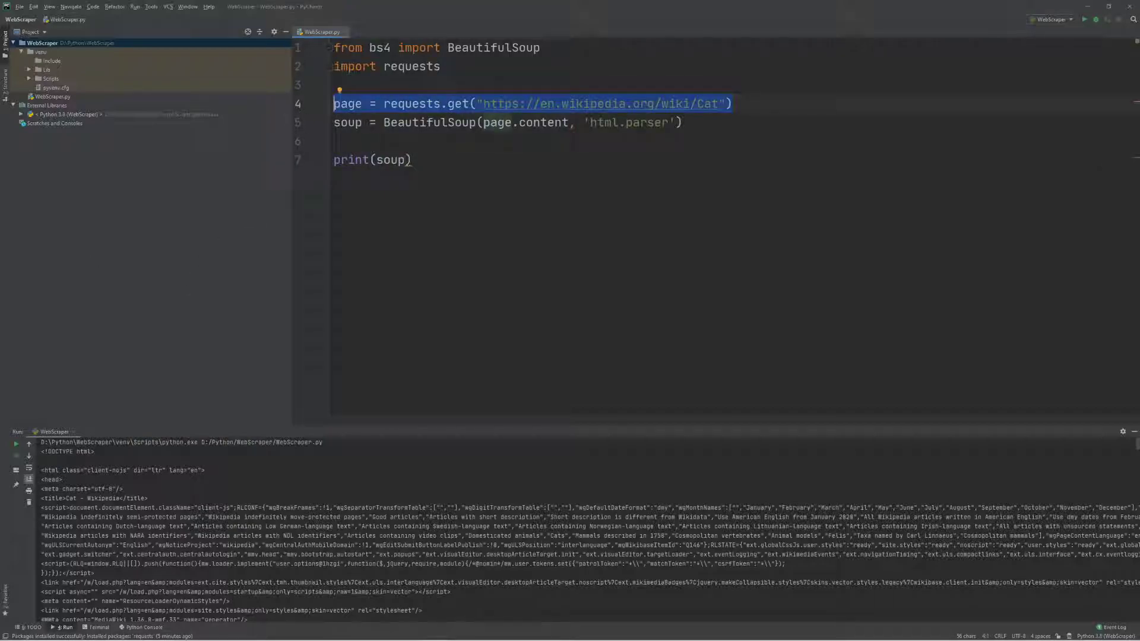
pyautogui.click(359, 122)
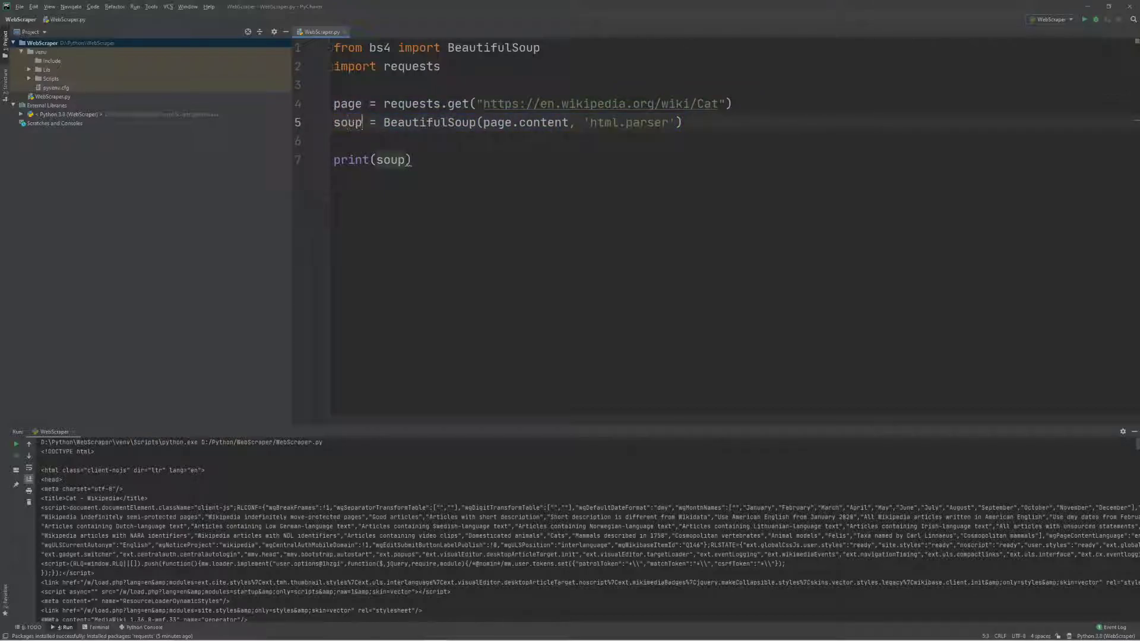
pyautogui.doubleClick(346, 123)
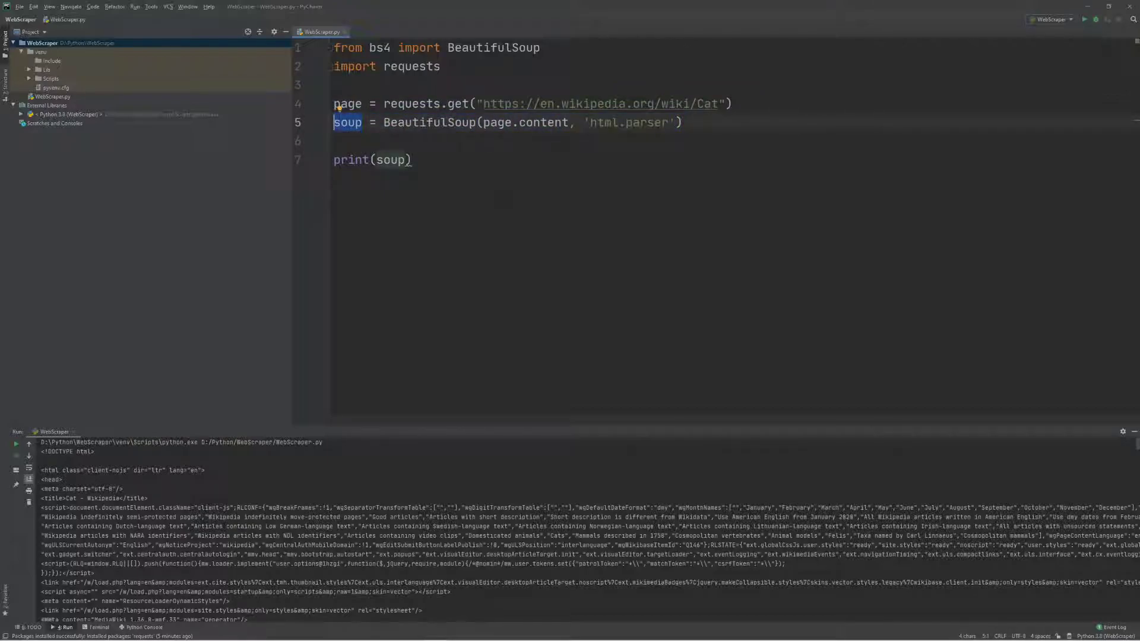